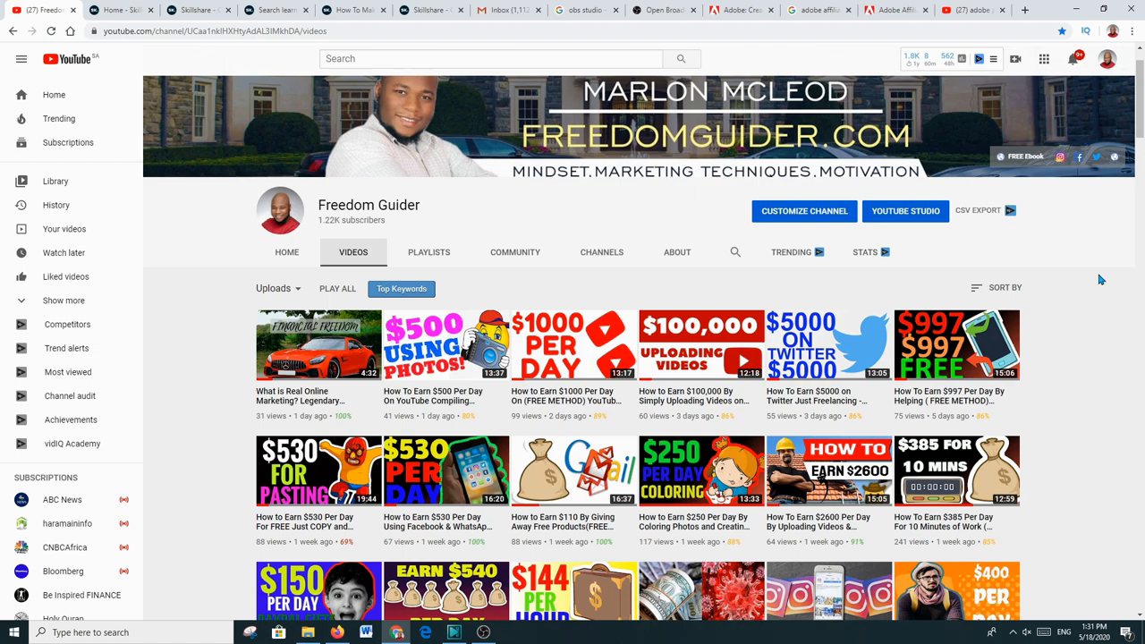
Step: Leave YouTube for Latium's Translation & Languages listings, then go to the Latium home page
scroll(down, 3)
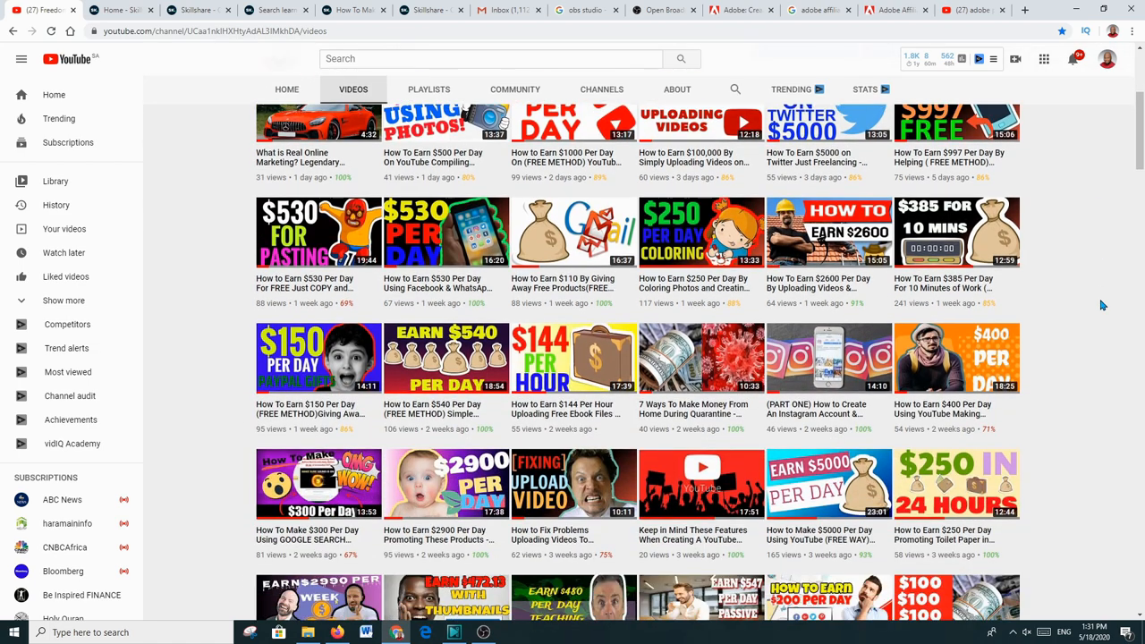
scroll(down, 3)
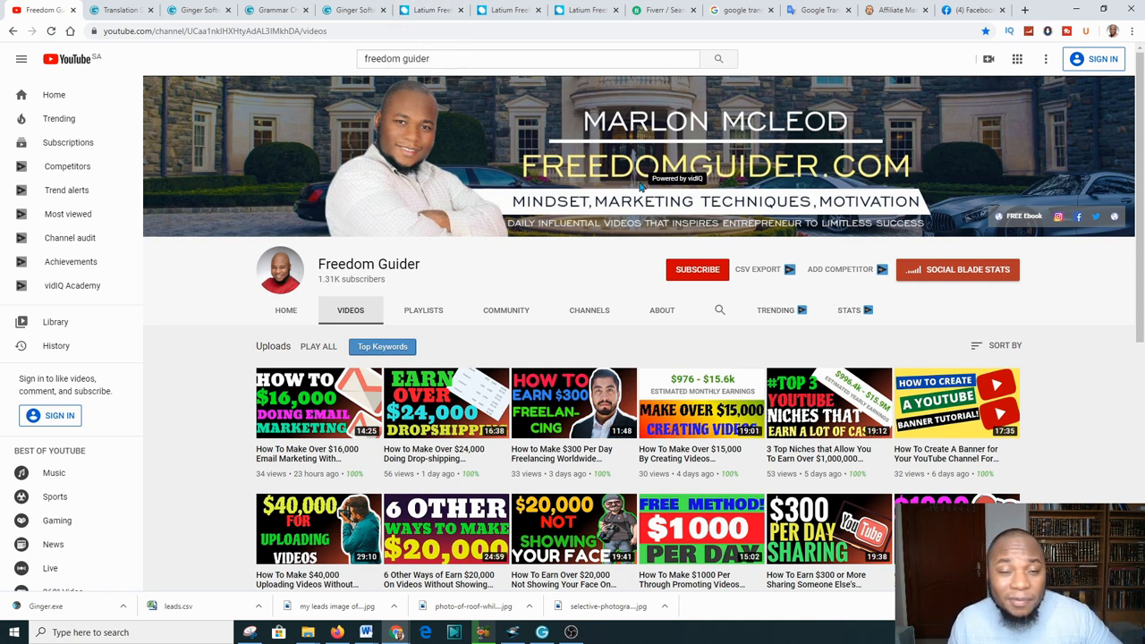
click(429, 10)
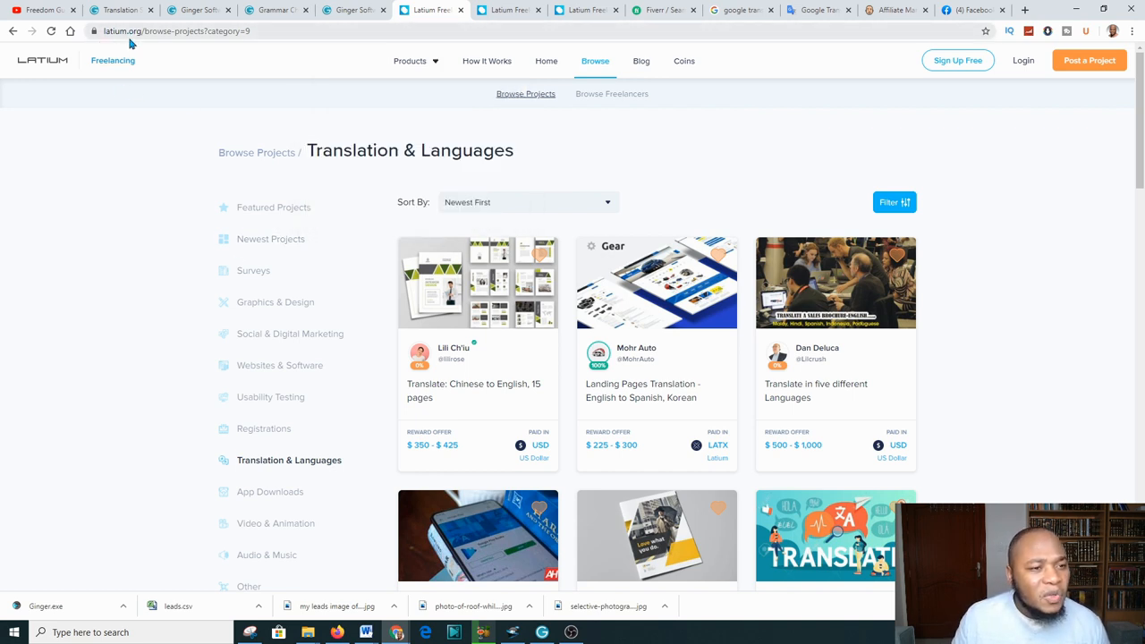
mouse_move(297, 111)
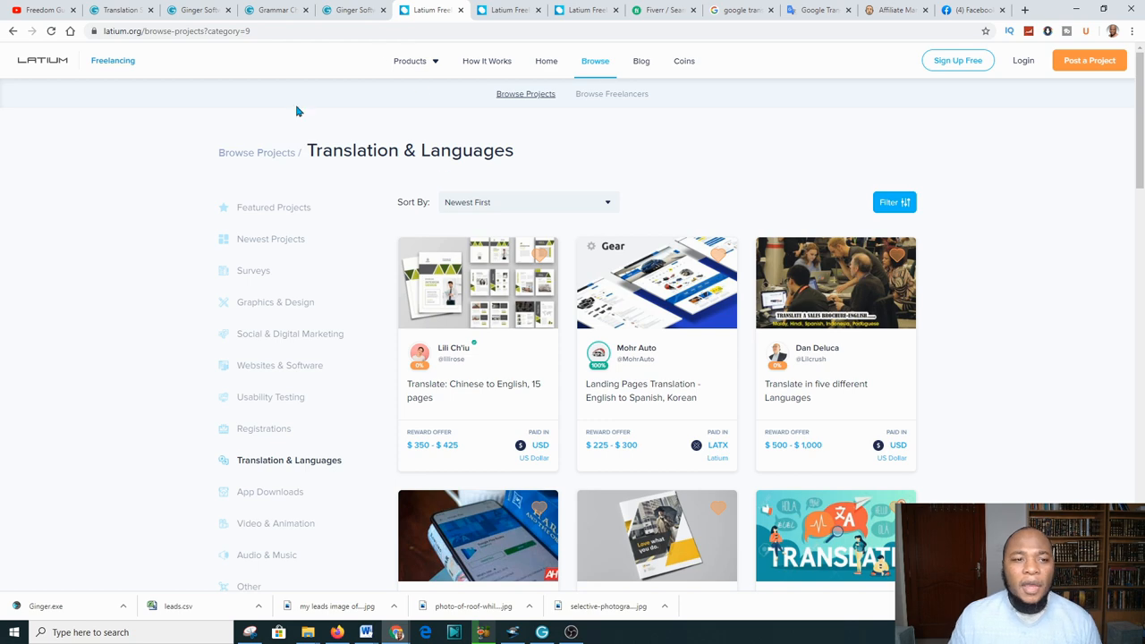
click(43, 61)
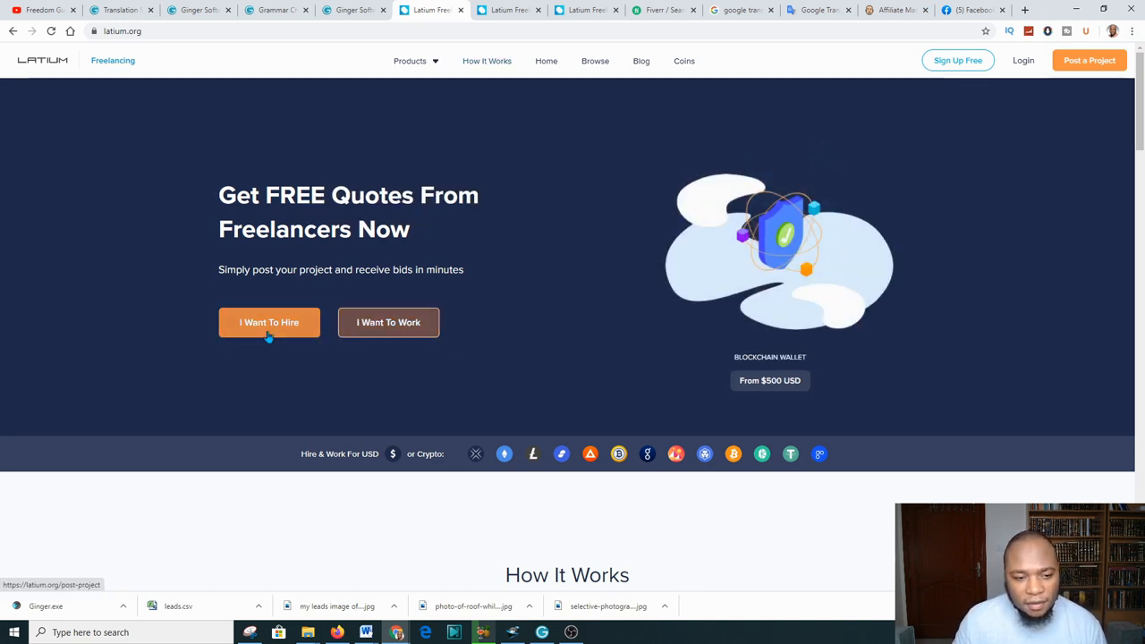
mouse_move(389, 322)
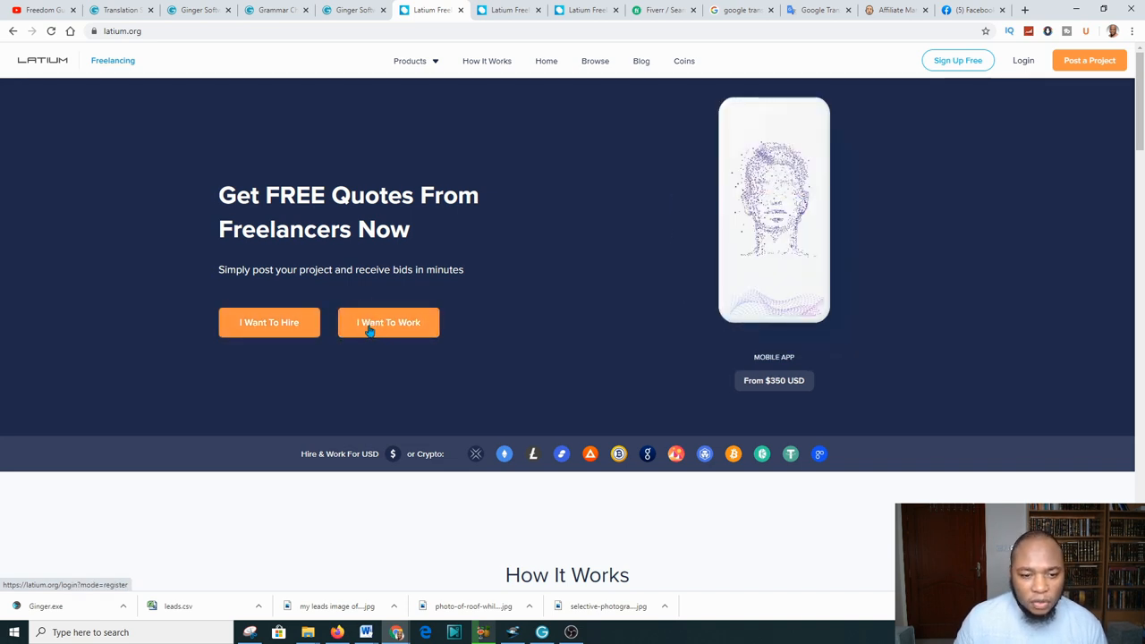
mouse_move(425, 386)
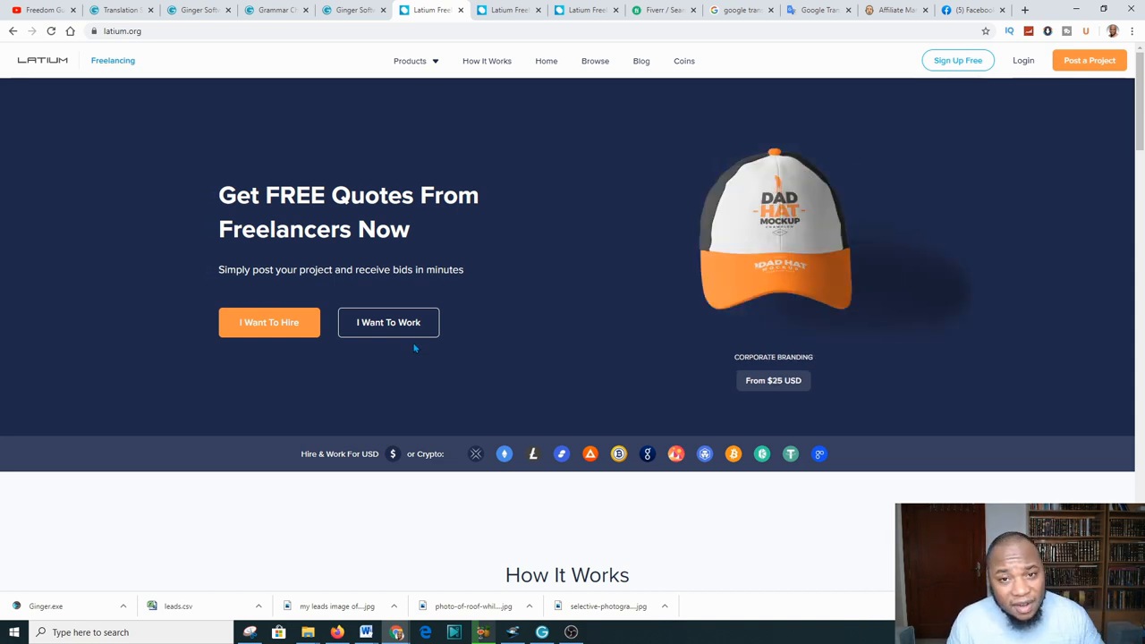
scroll(down, 3)
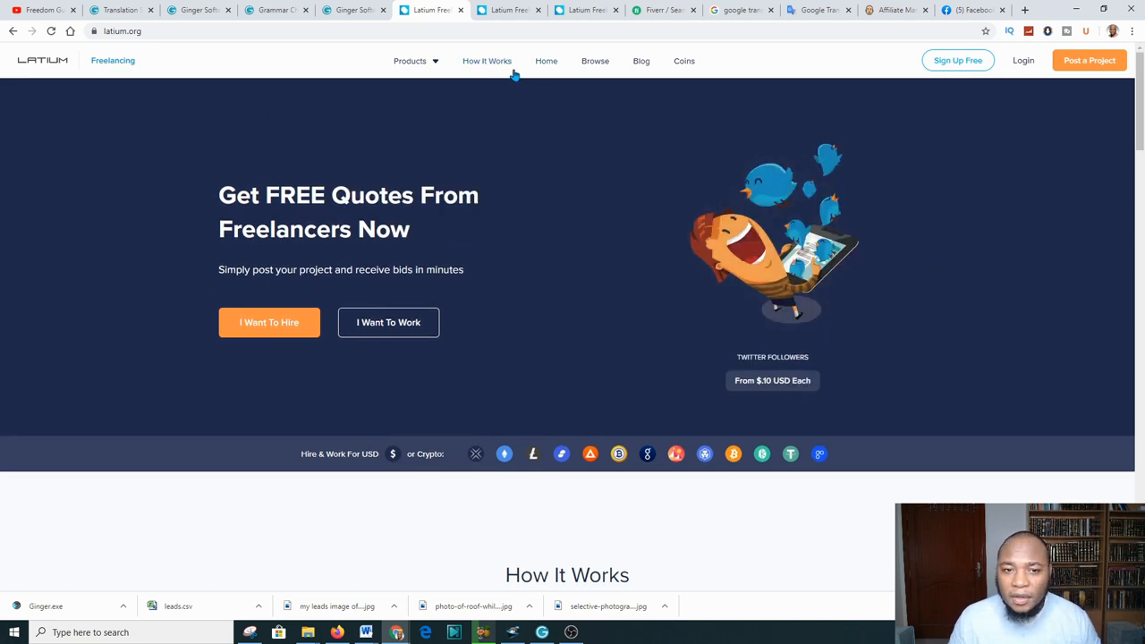
mouse_move(627, 108)
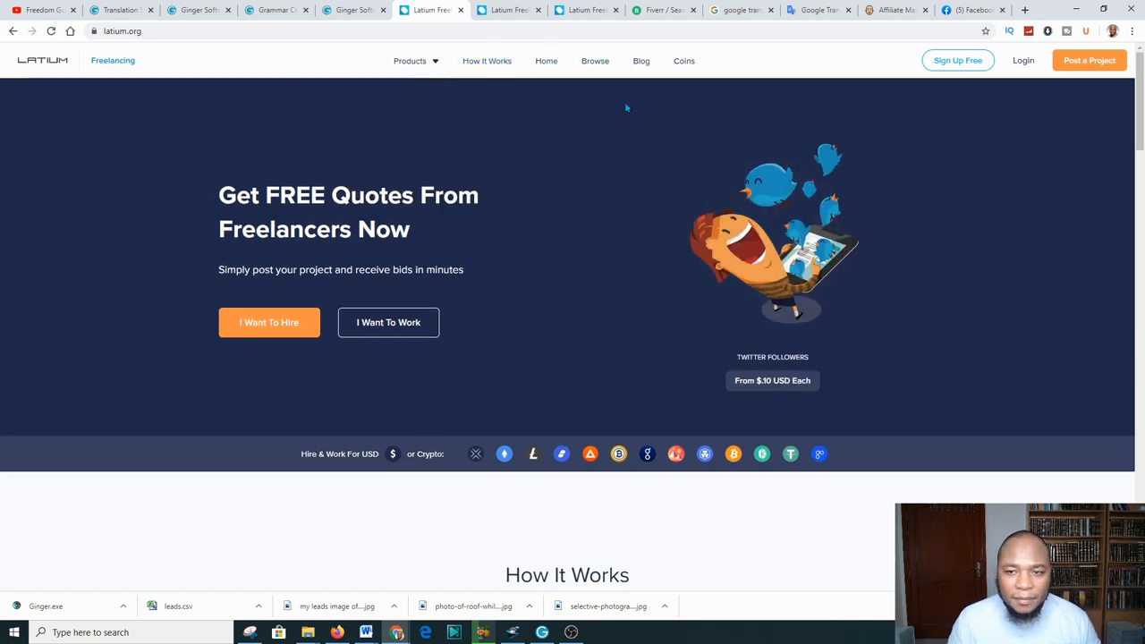
scroll(down, 3)
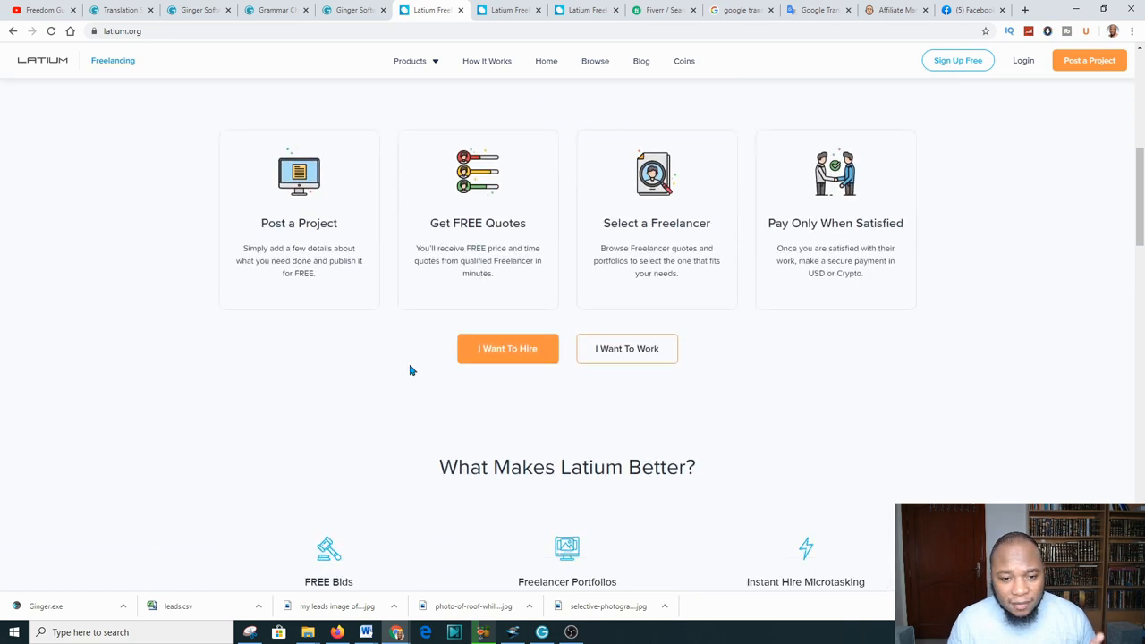
mouse_move(635, 419)
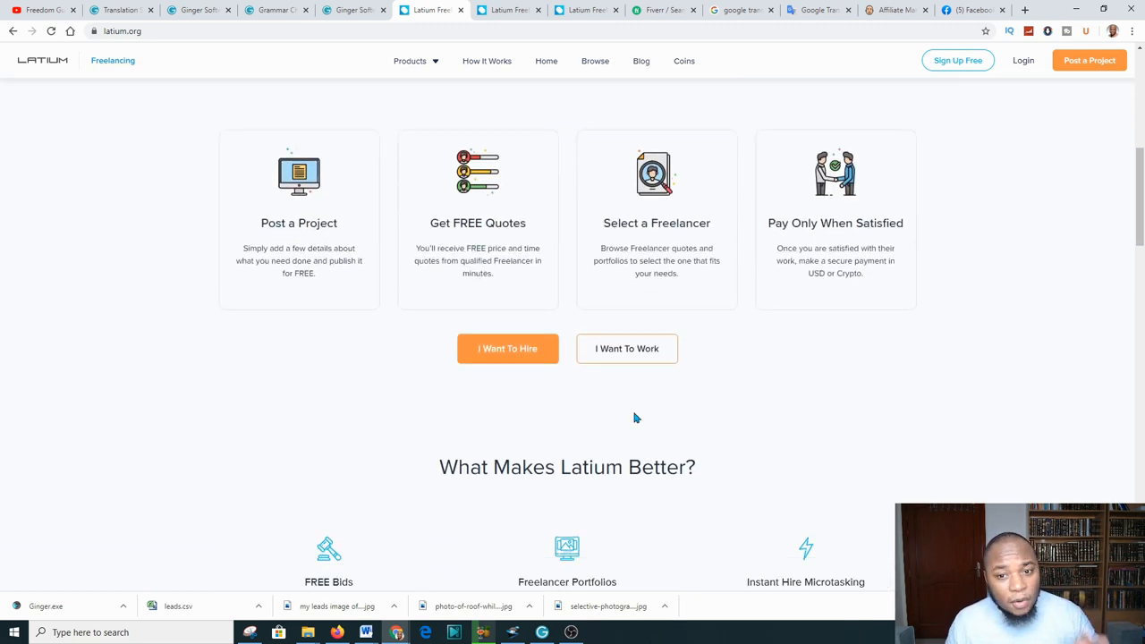
mouse_move(551, 377)
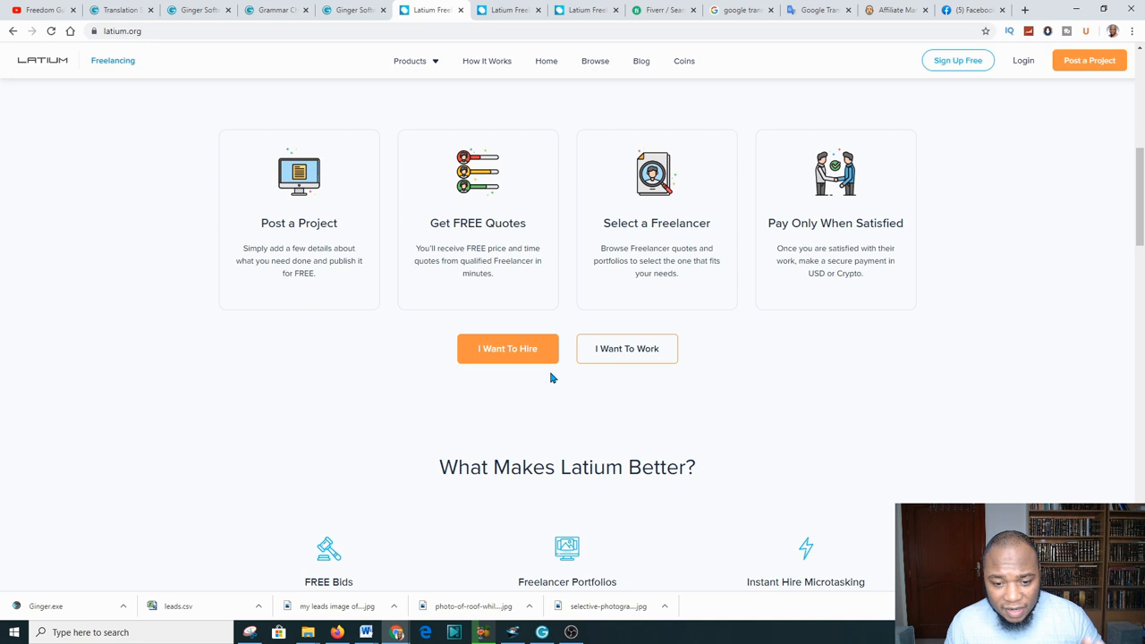
scroll(down, 3)
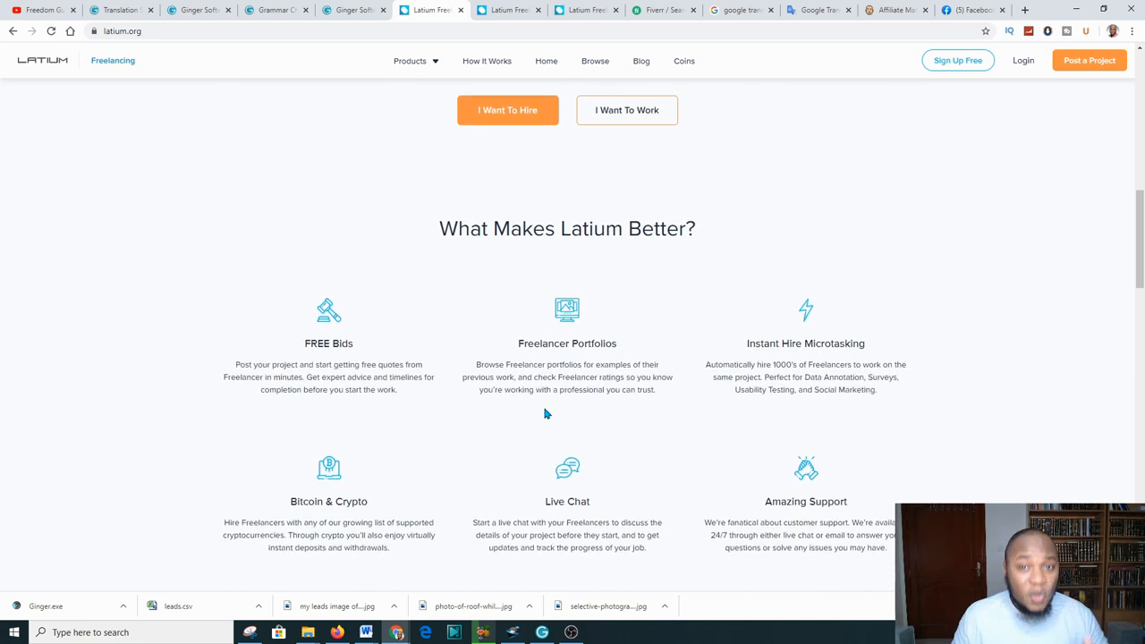
mouse_move(540, 487)
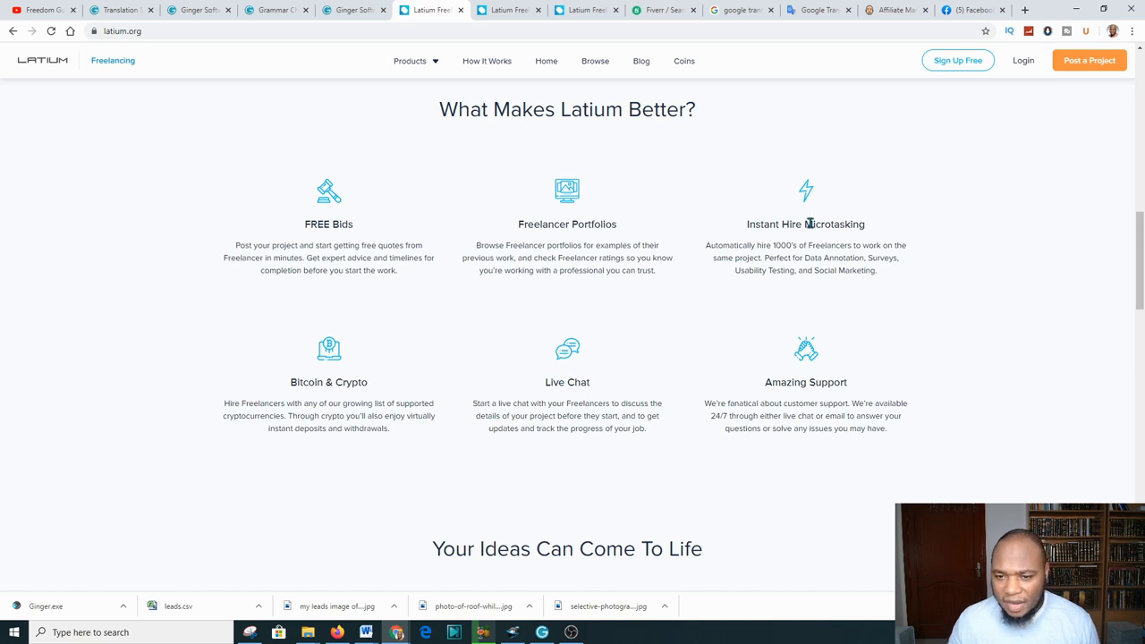
scroll(down, 3)
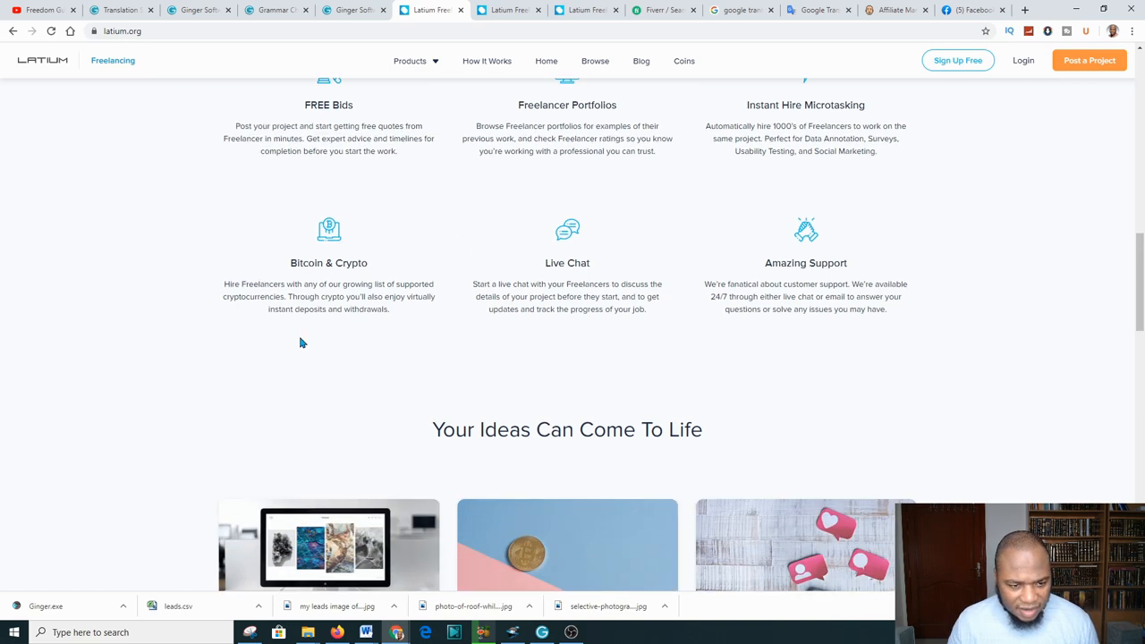
scroll(down, 3)
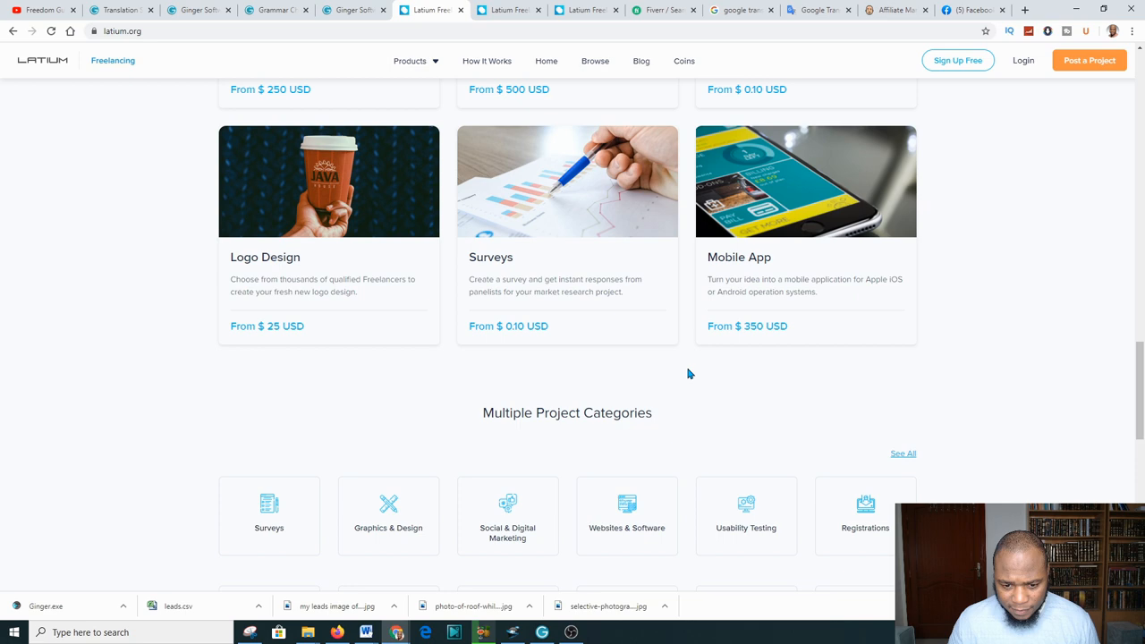
scroll(up, 3)
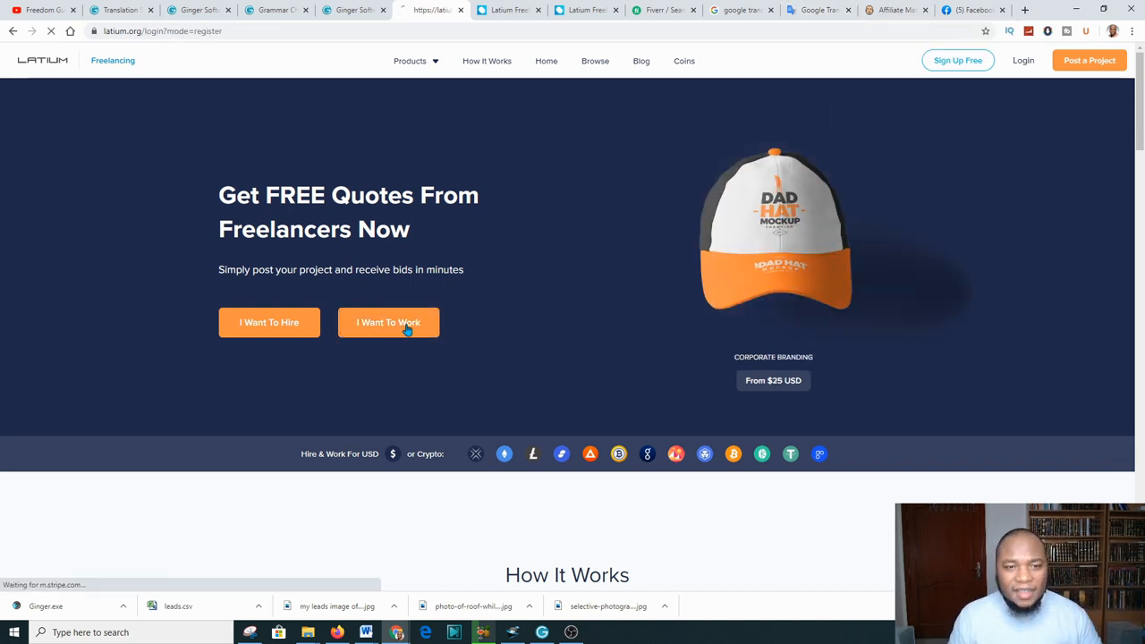
Step: Choose 'I Want To Work' to bring up Latium's freelancer sign-up form
click(388, 322)
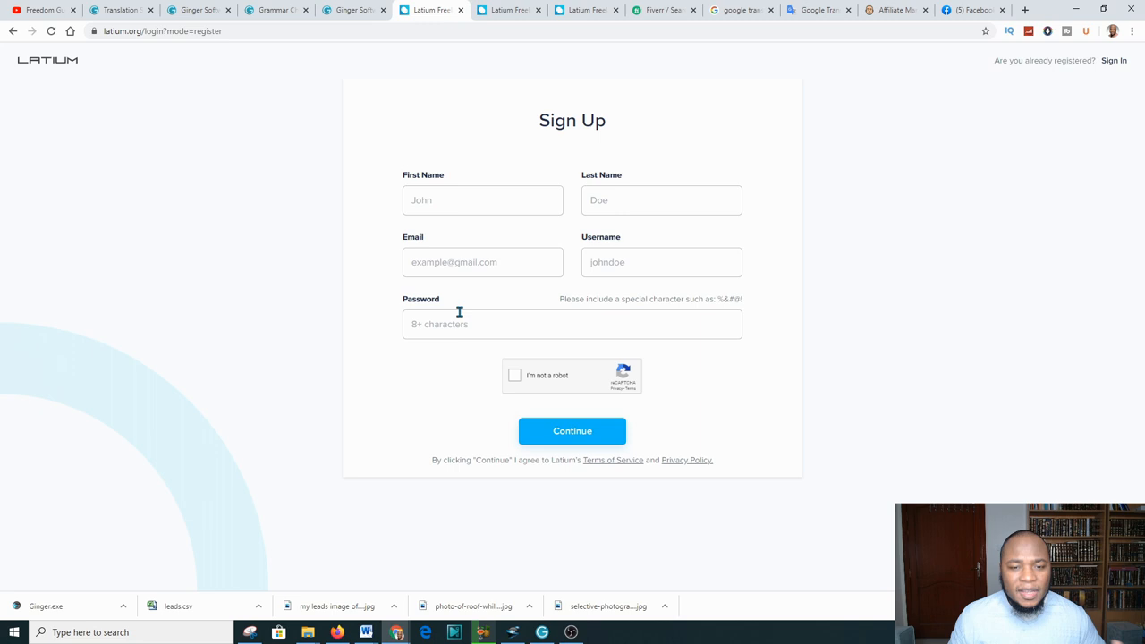
mouse_move(605, 59)
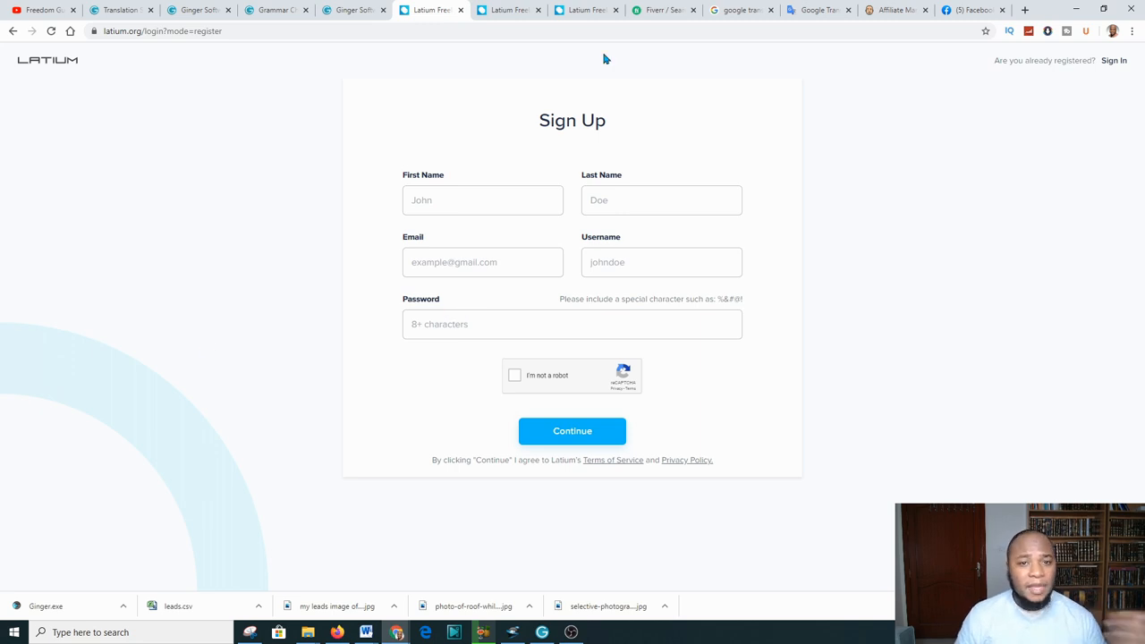
mouse_move(385, 164)
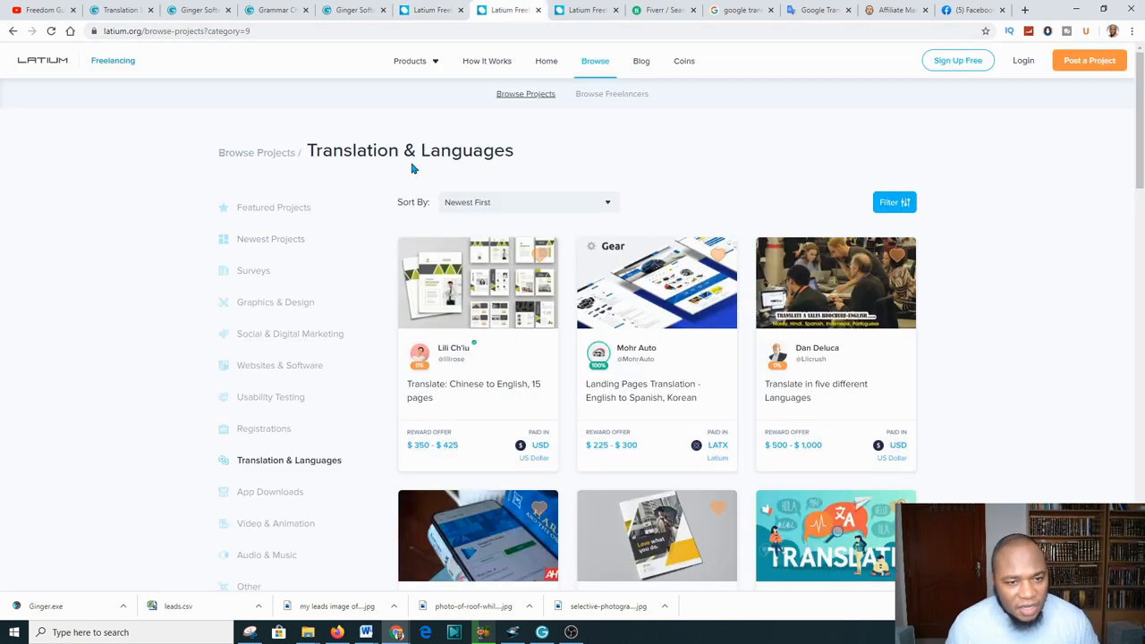
scroll(down, 3)
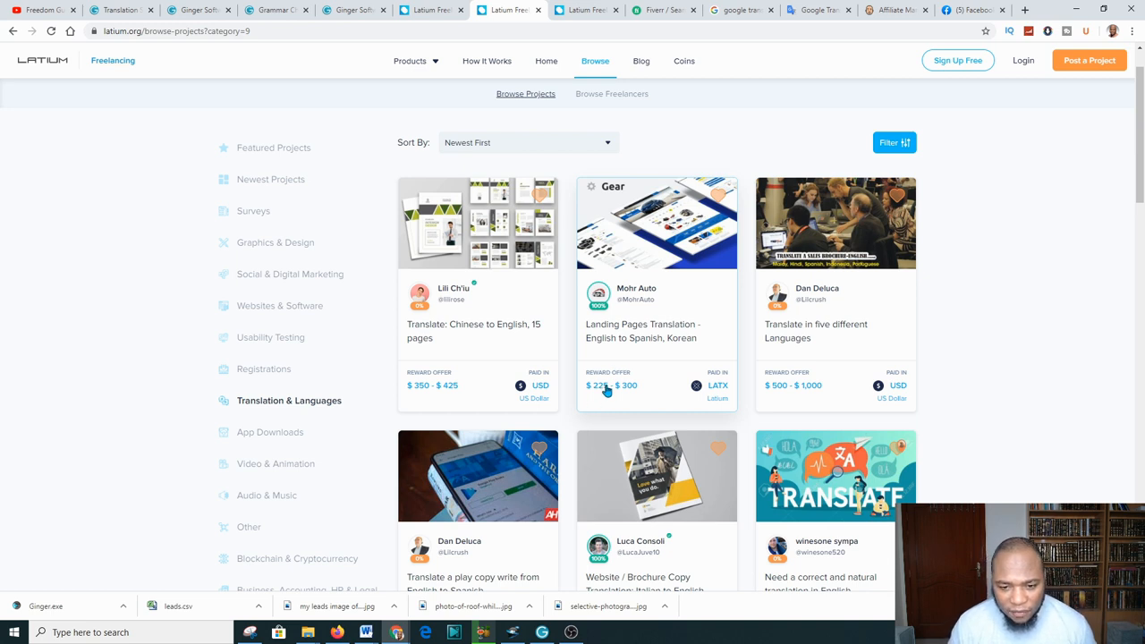
mouse_move(823, 390)
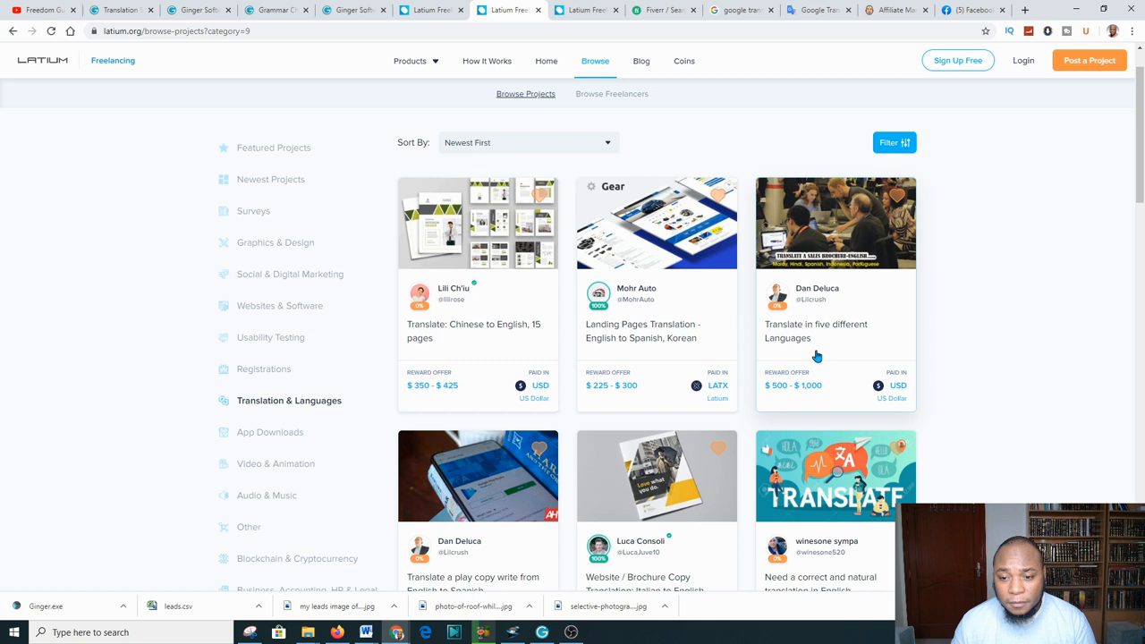
mouse_move(701, 429)
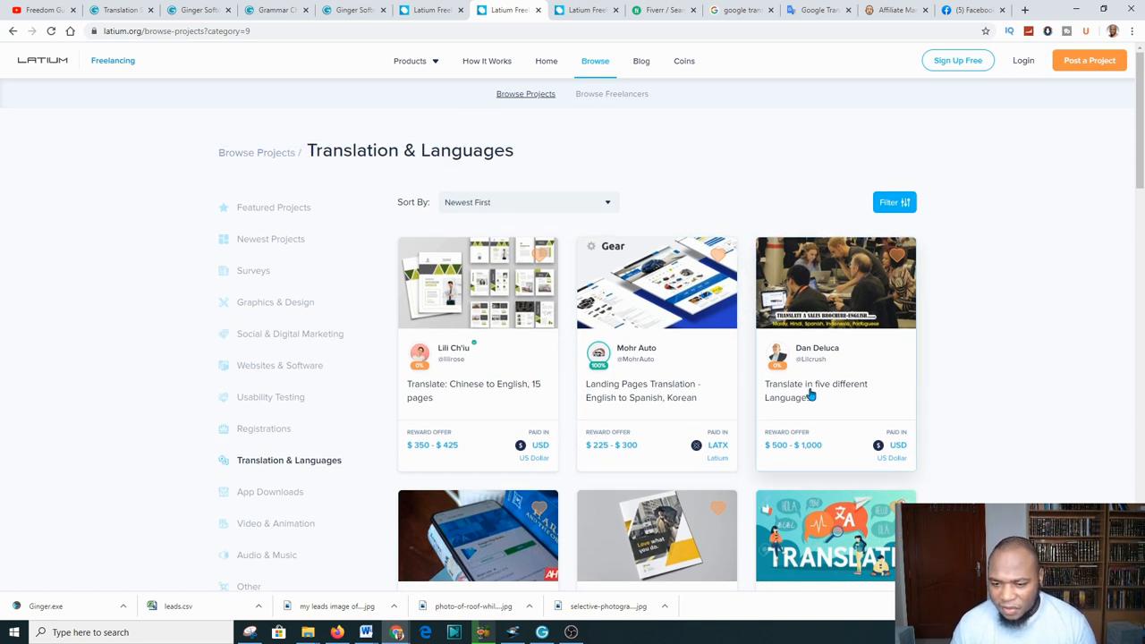
scroll(down, 3)
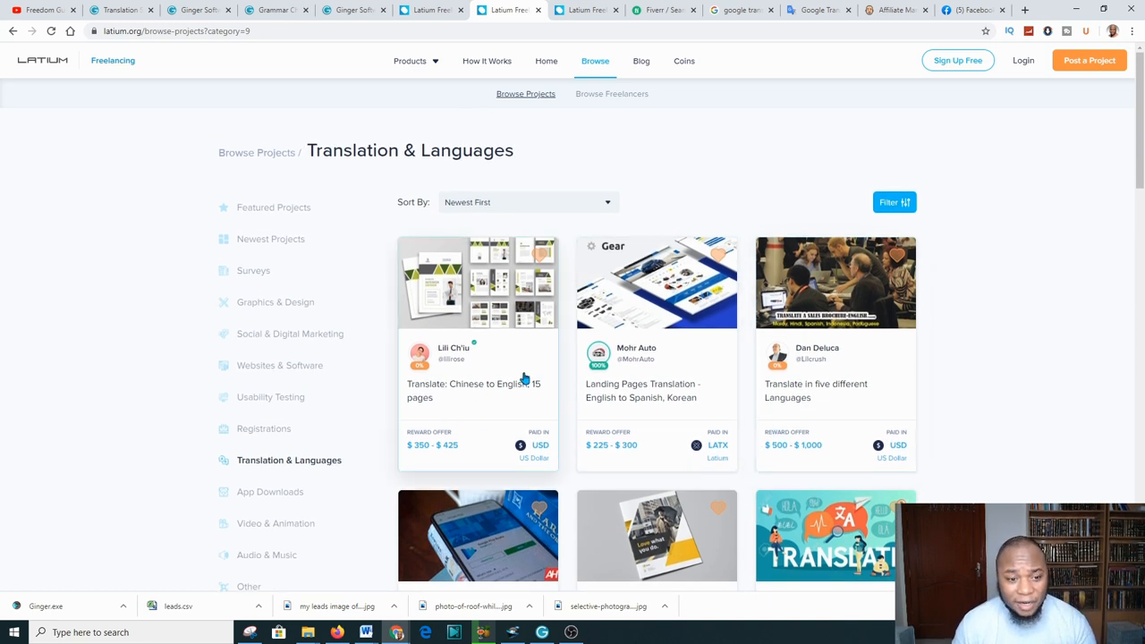
scroll(down, 3)
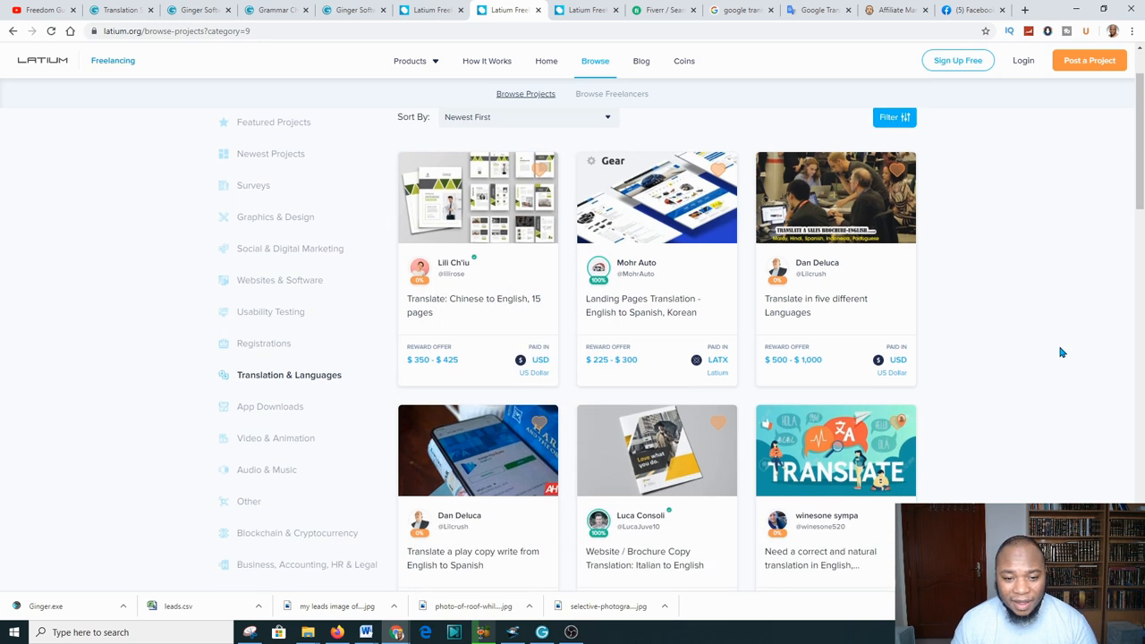
scroll(down, 3)
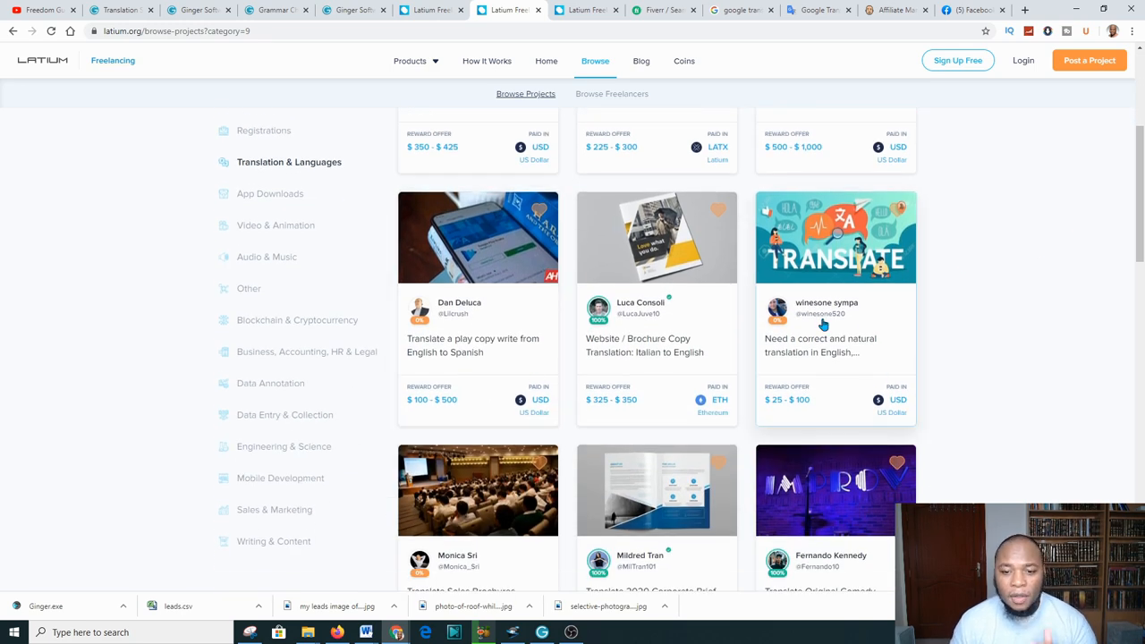
scroll(down, 3)
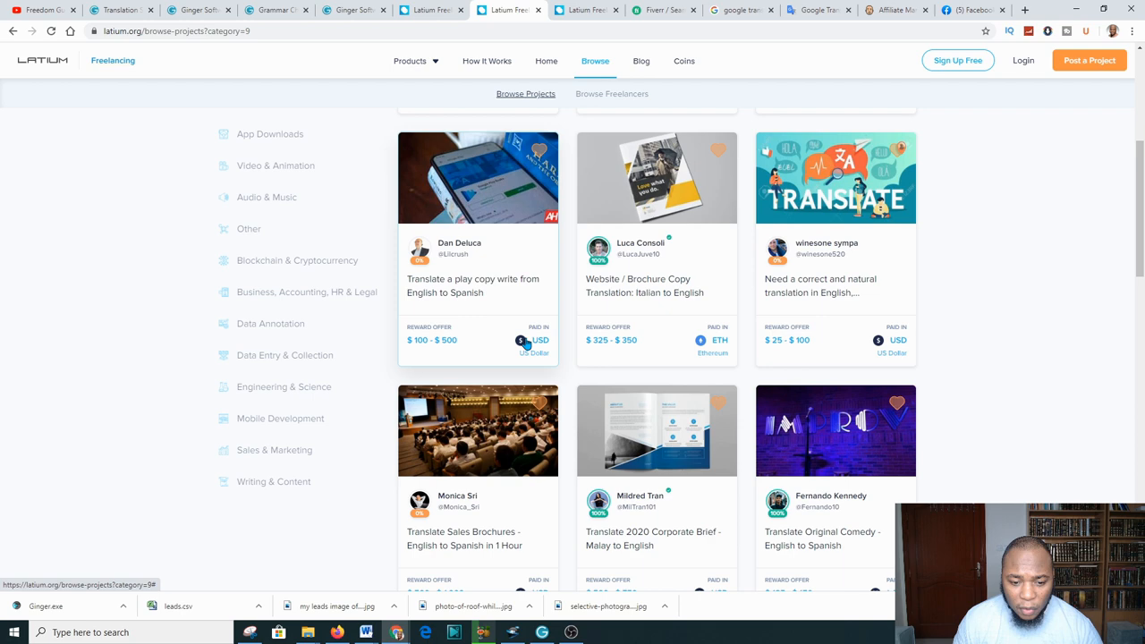
click(290, 460)
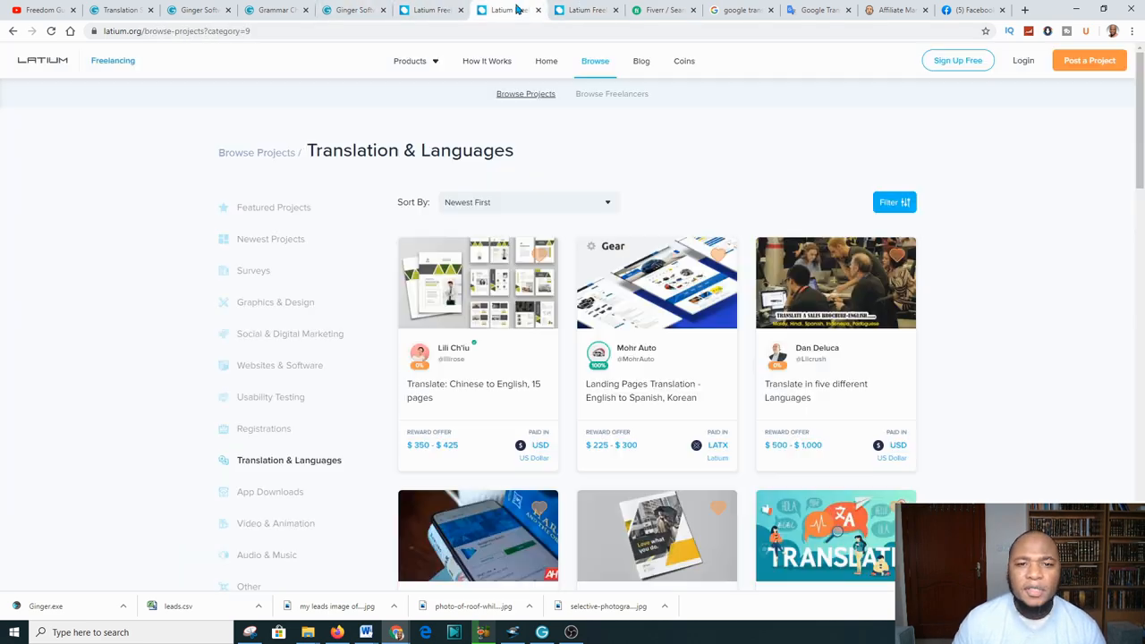
scroll(down, 3)
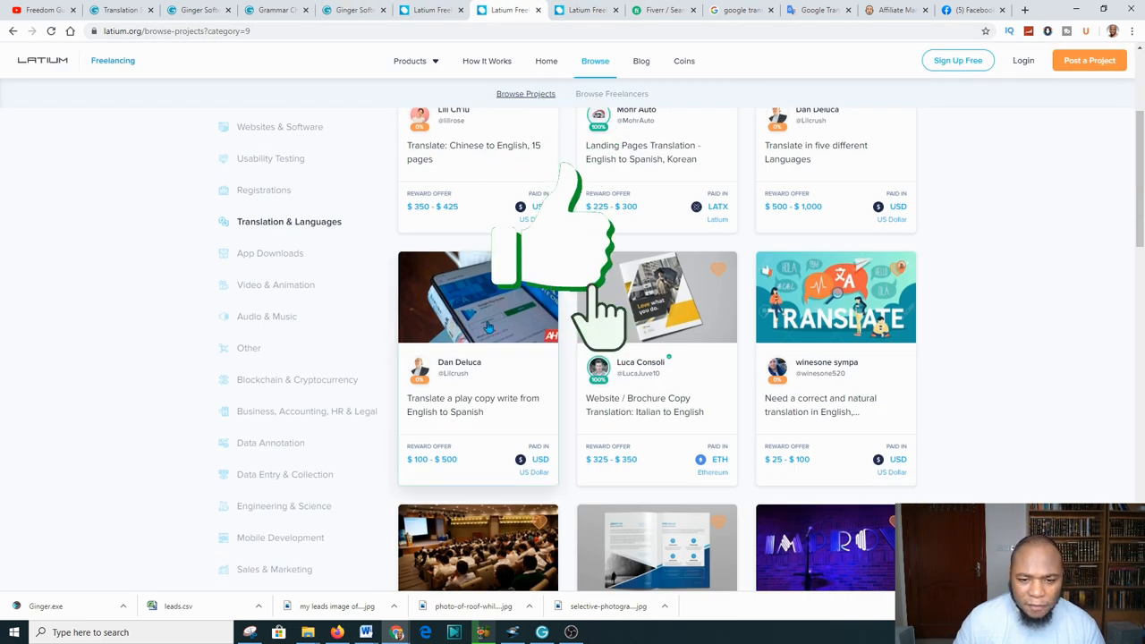
scroll(down, 3)
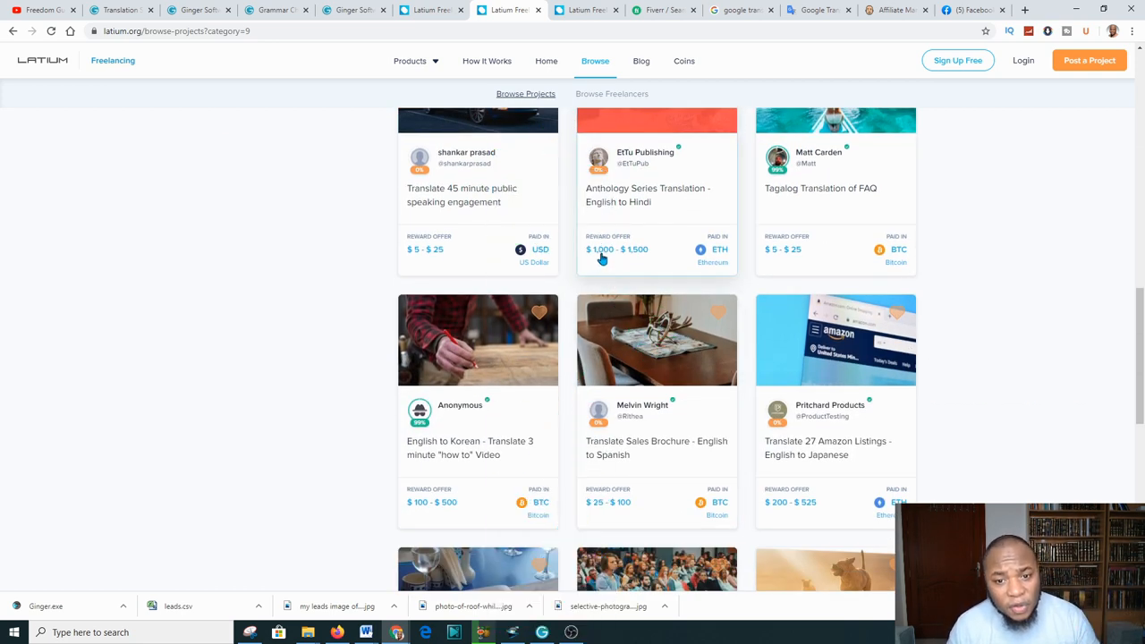
mouse_move(633, 265)
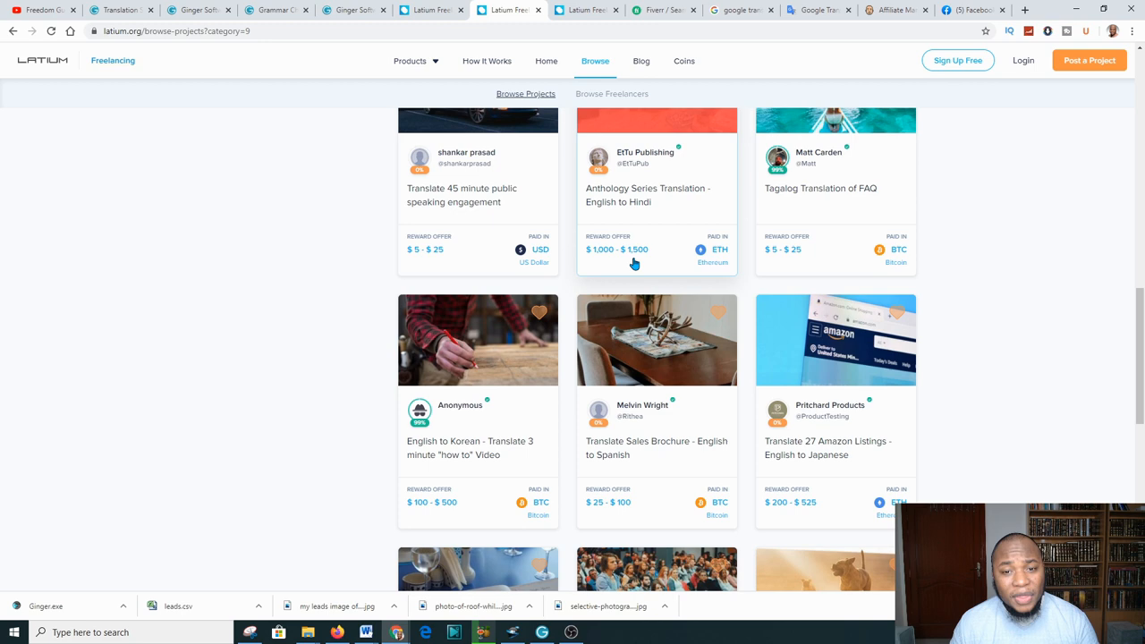
scroll(down, 3)
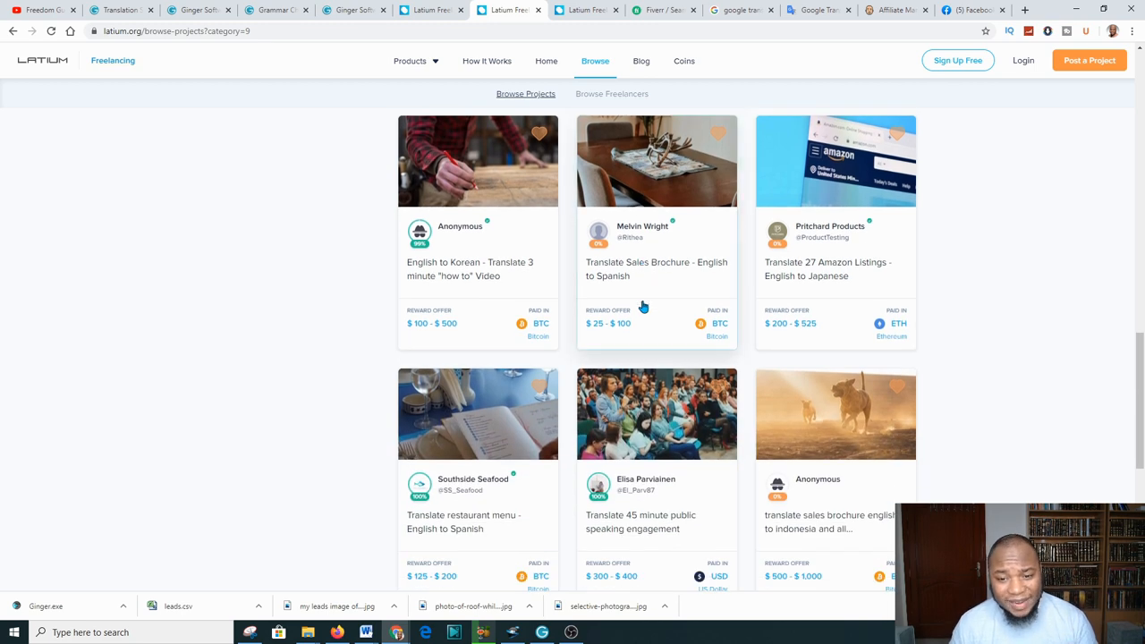
scroll(down, 3)
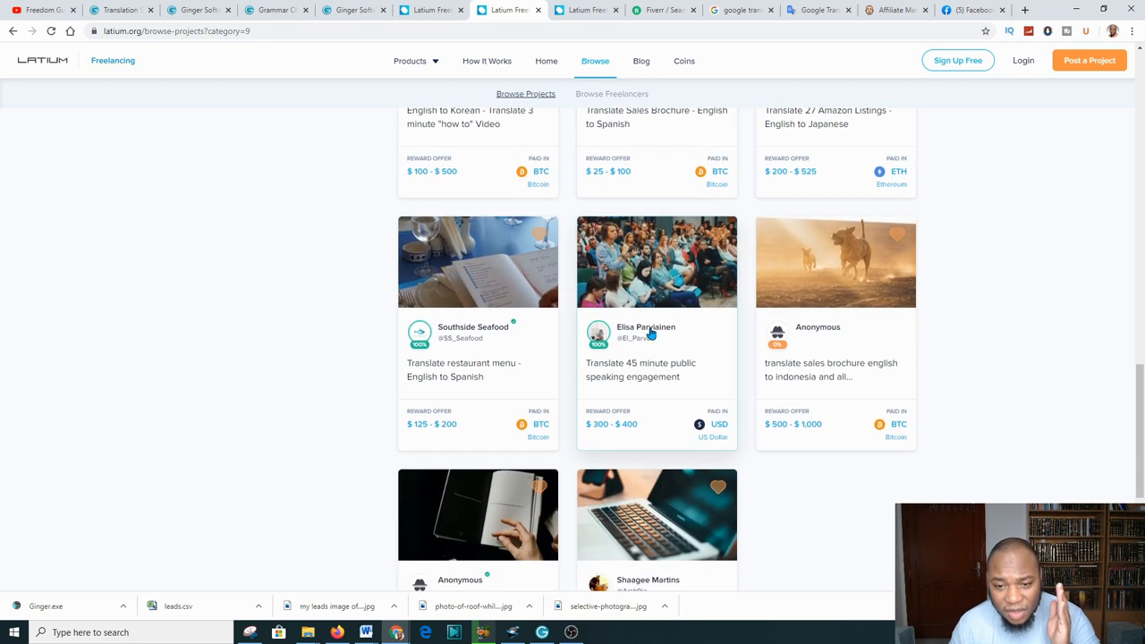
click(662, 11)
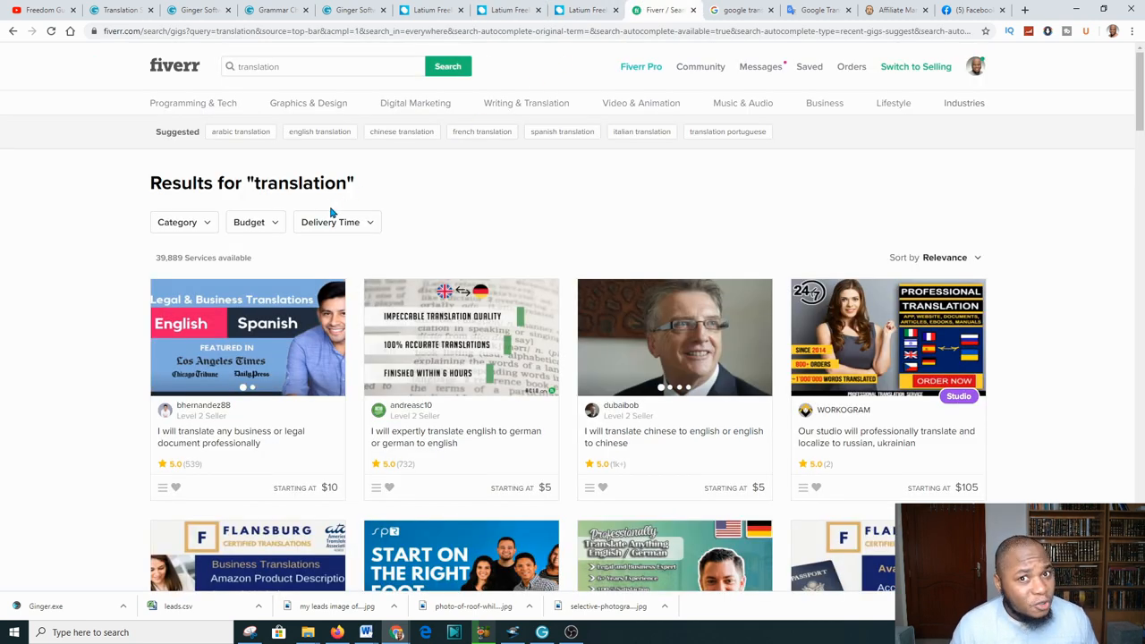
mouse_move(447, 223)
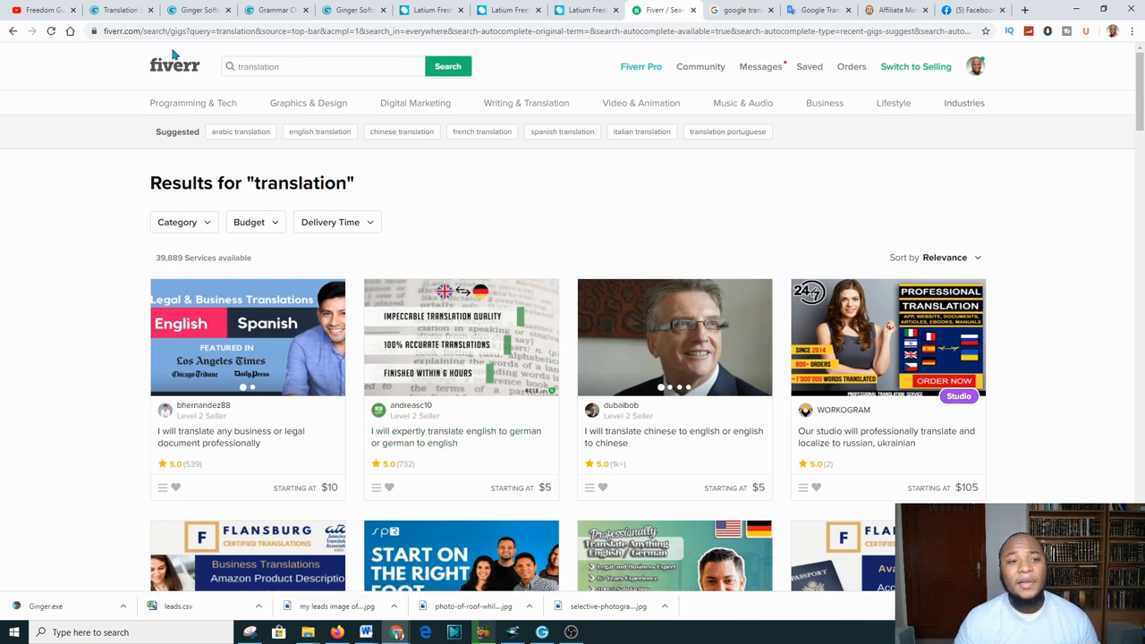
Step: Review Fiverr's translation gig results, then move to the Google search for google translate
click(322, 66)
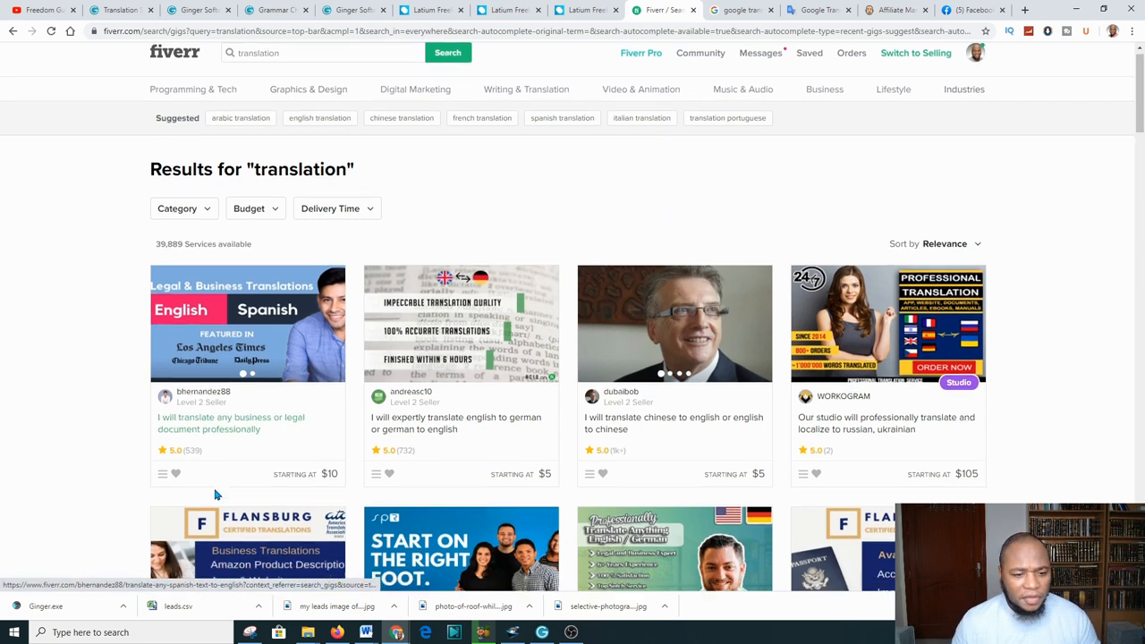
scroll(down, 3)
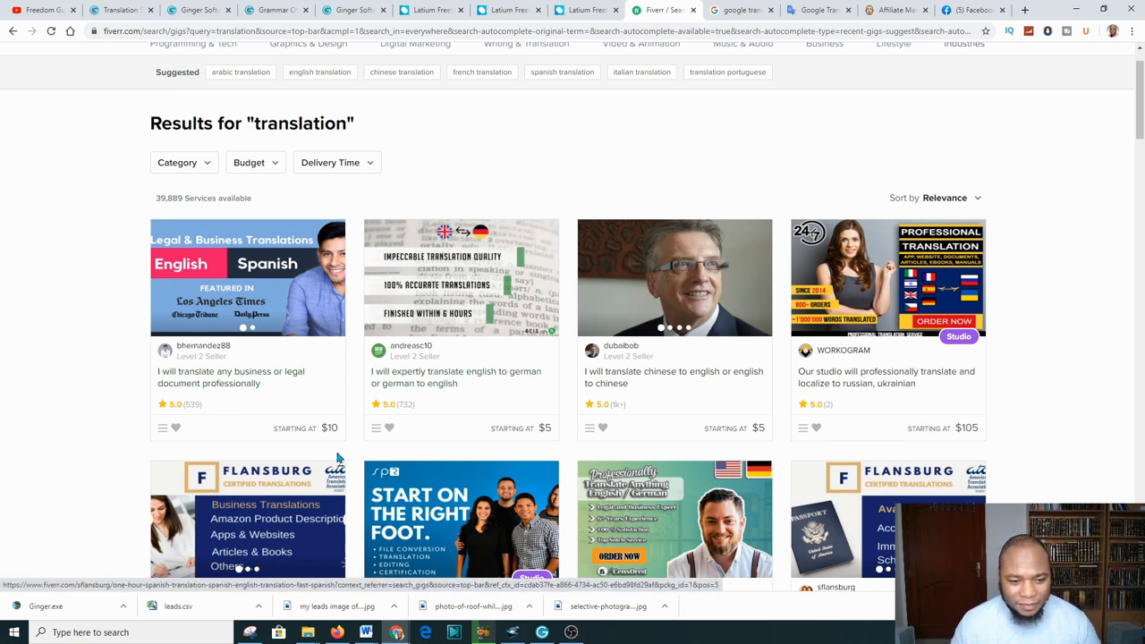
mouse_move(473, 420)
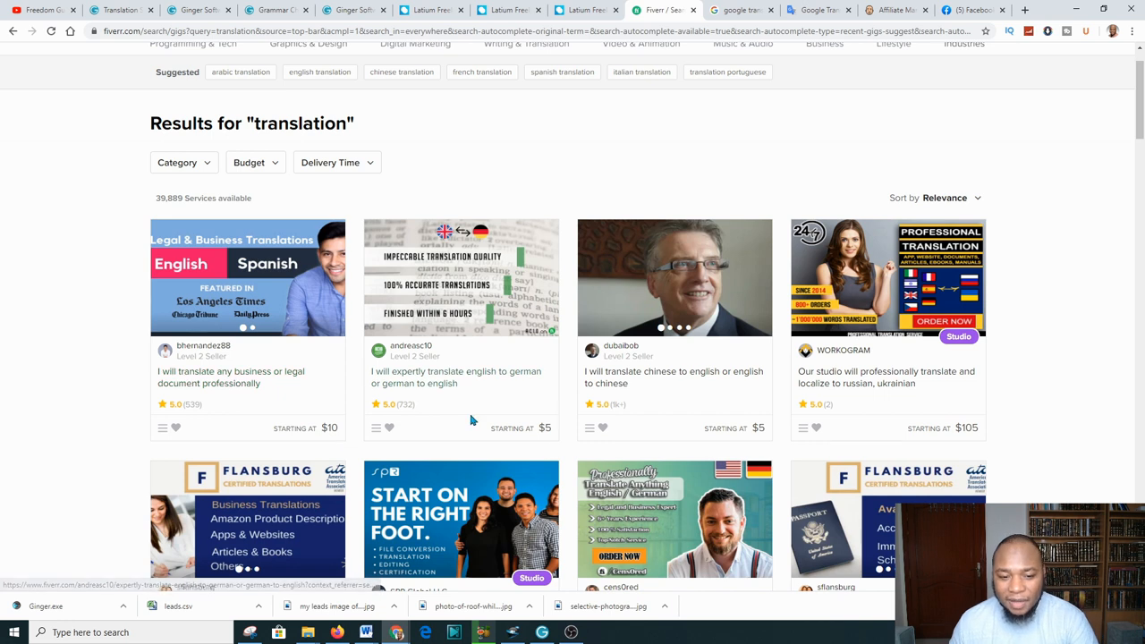
mouse_move(454, 375)
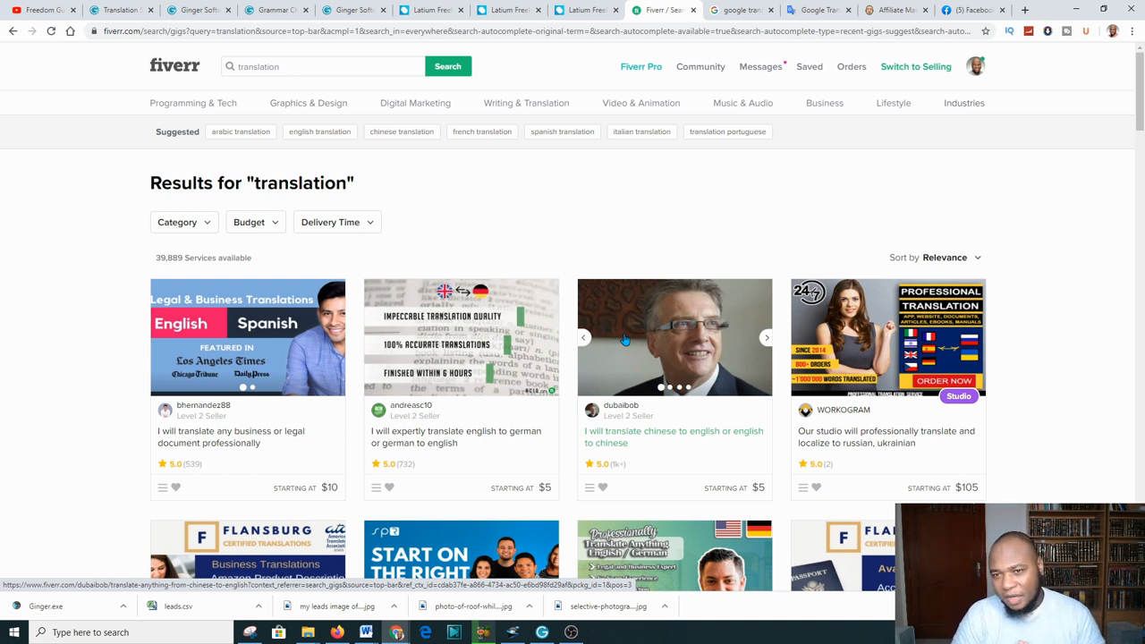
click(739, 10)
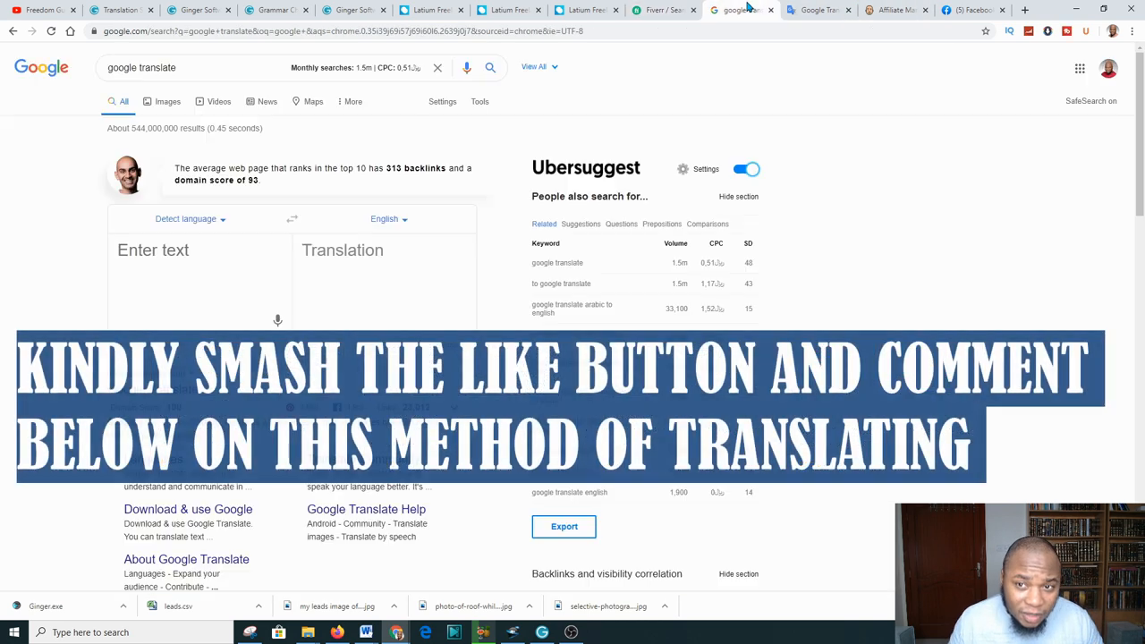
Step: Go to translate.google.com with detect-language source and Arabic target
click(817, 11)
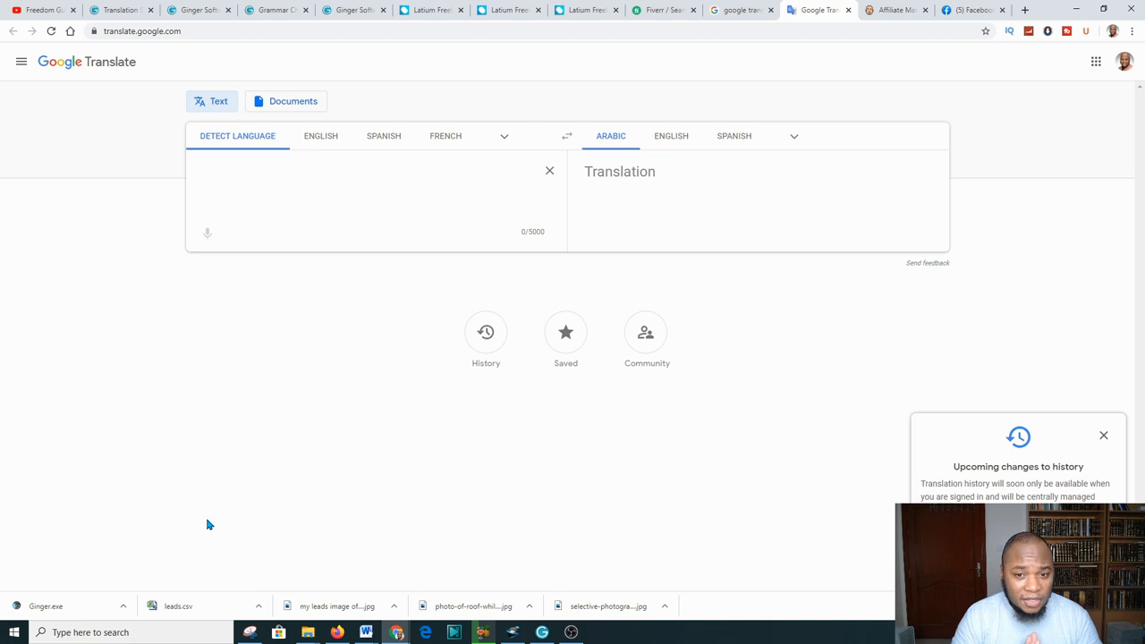
click(358, 172)
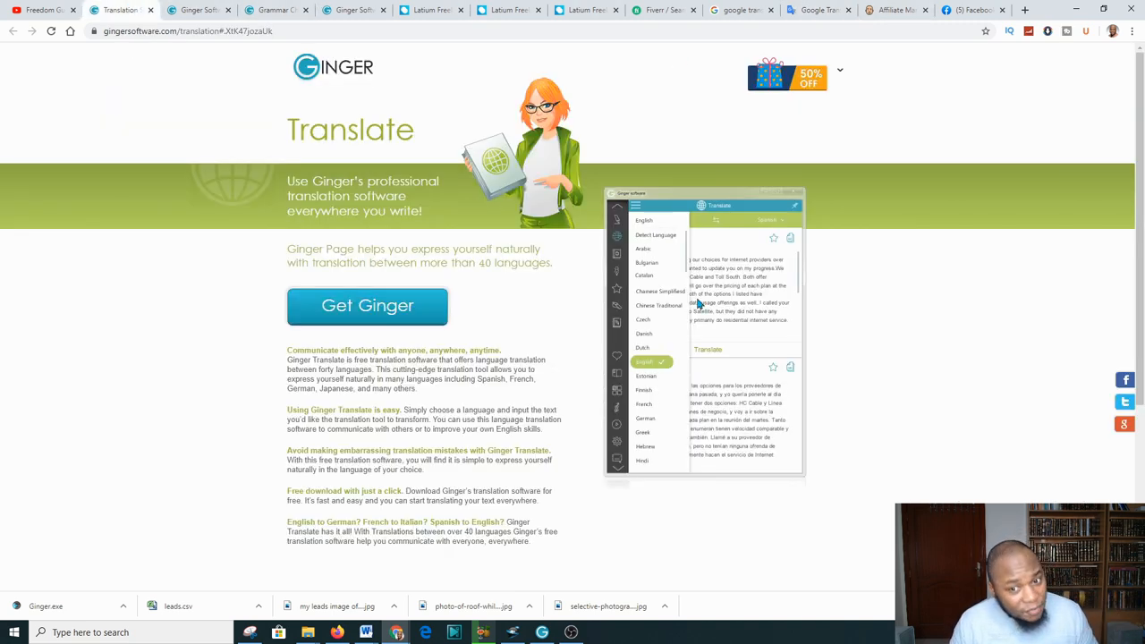
mouse_move(294, 25)
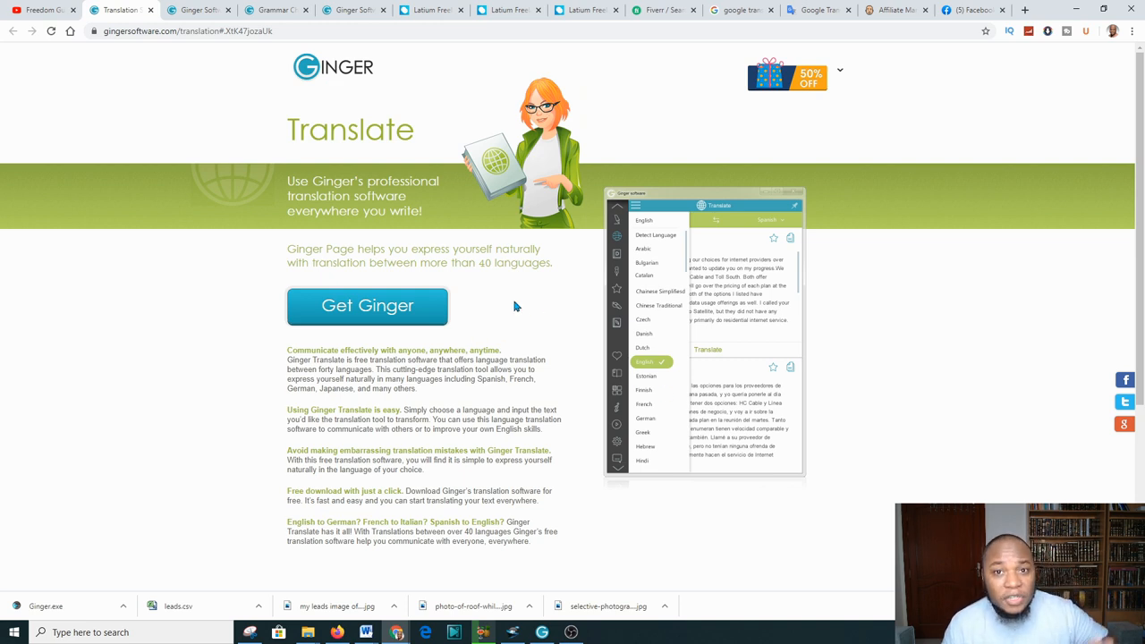
mouse_move(504, 306)
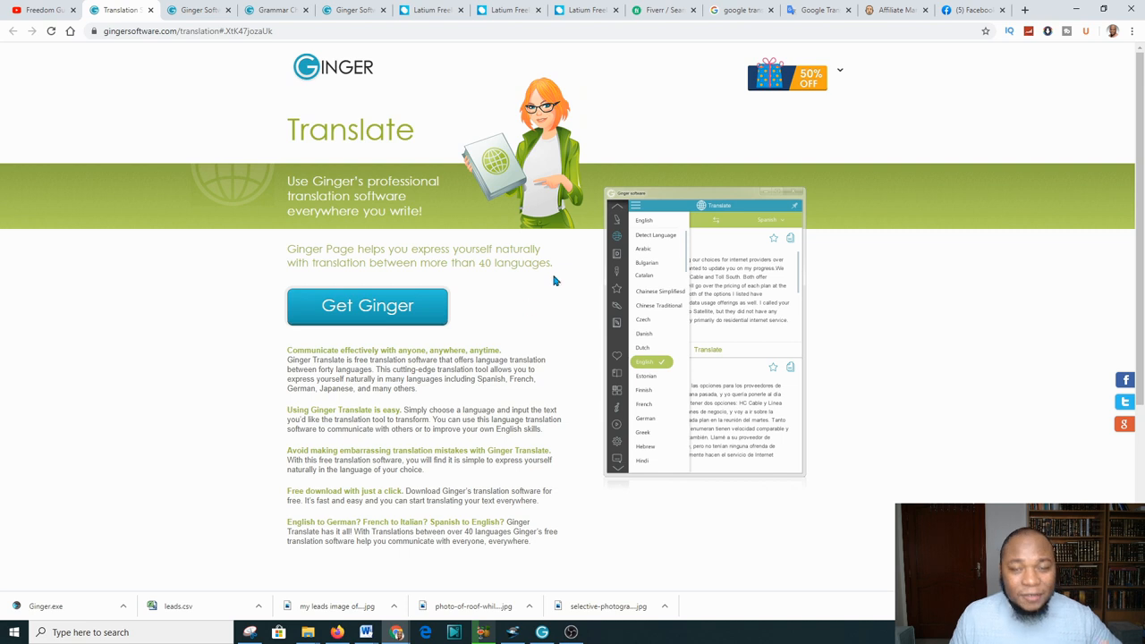
mouse_move(423, 225)
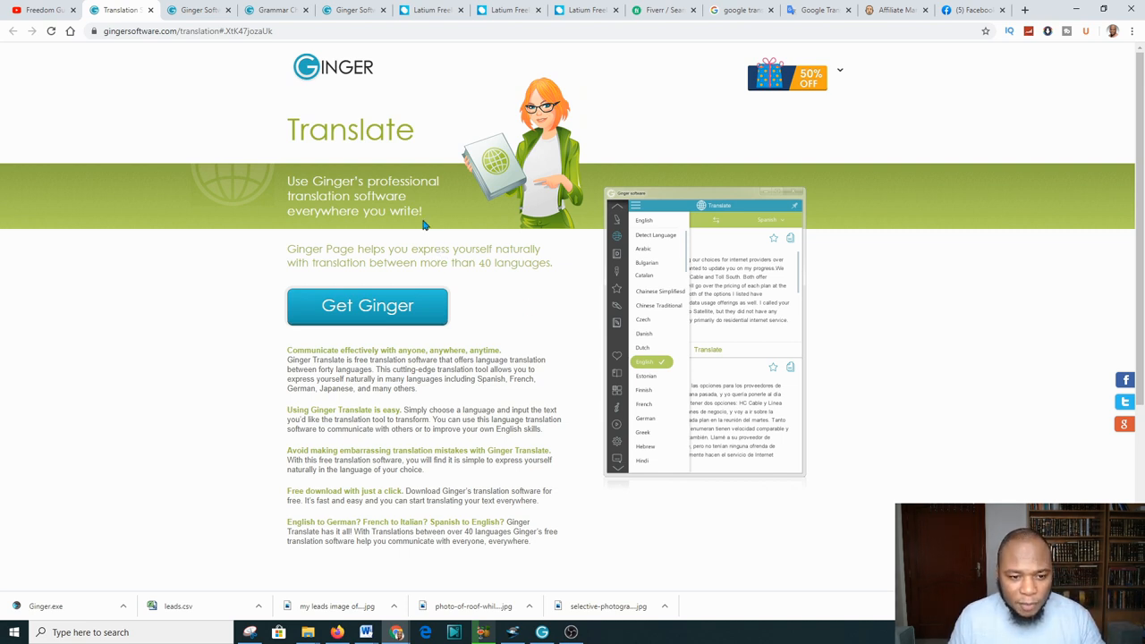
mouse_move(553, 615)
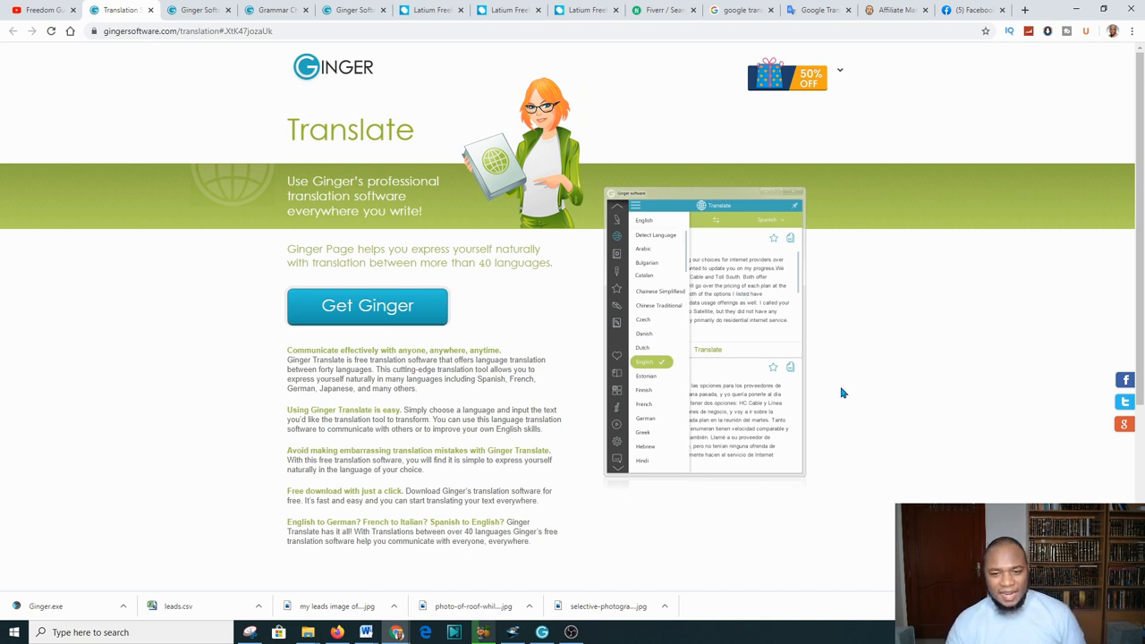
Step: Visit the Ginger homepage, then its download page with the three installation steps
click(195, 11)
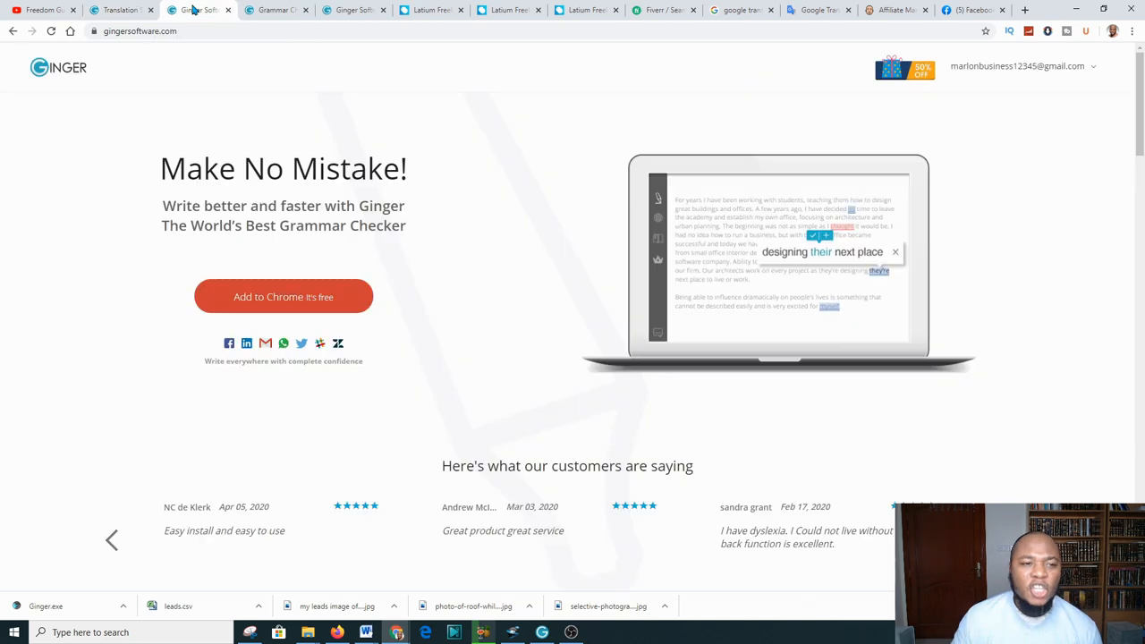
mouse_move(225, 397)
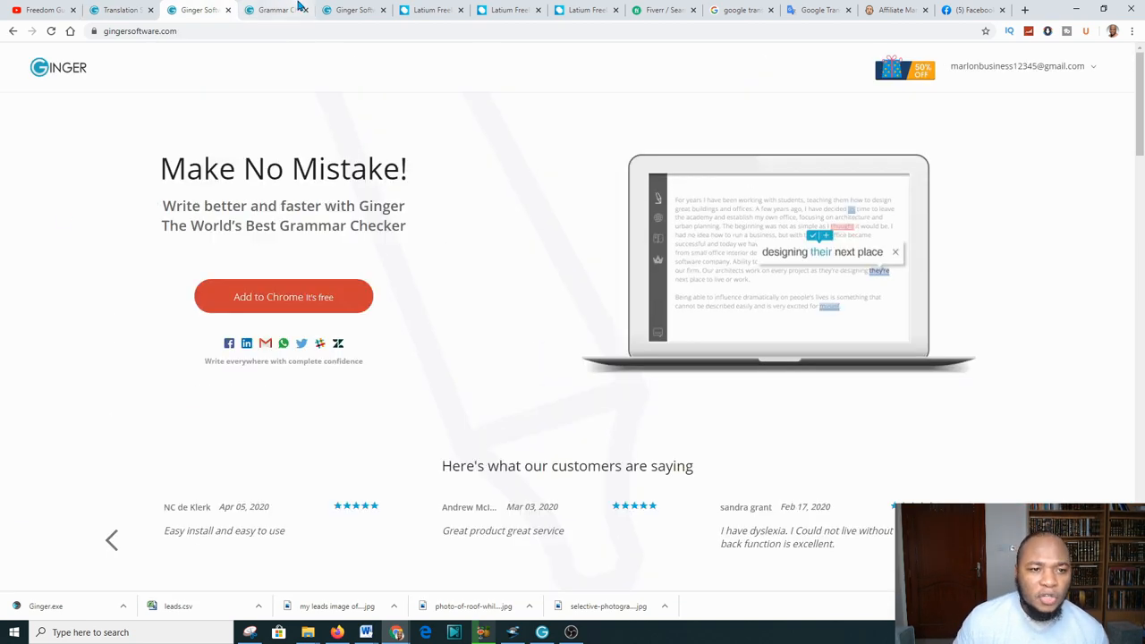
click(282, 297)
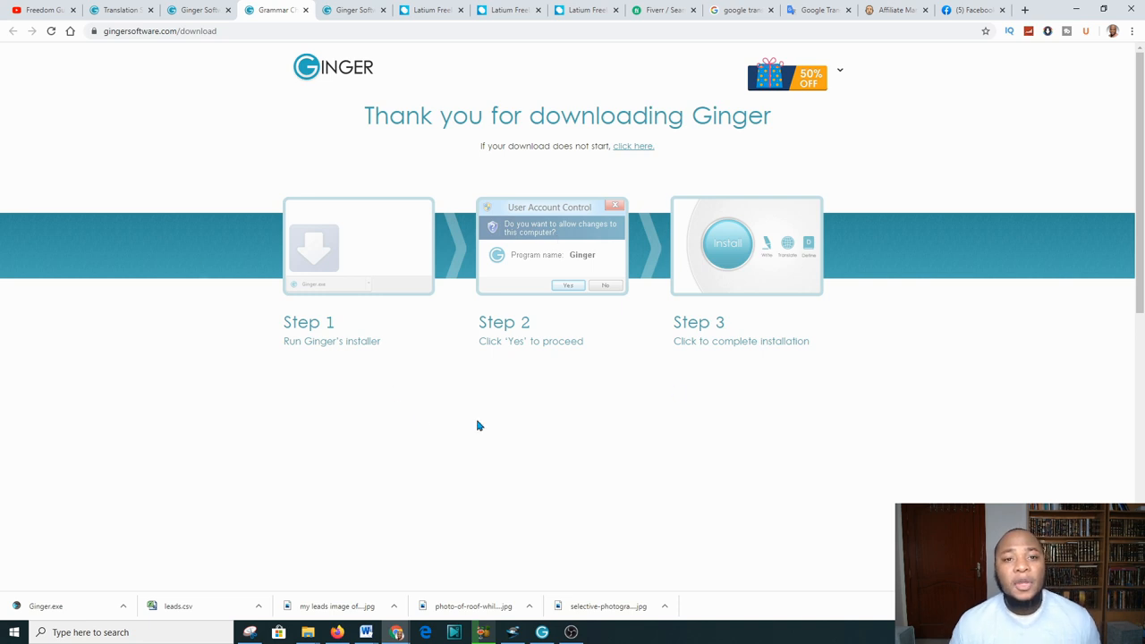
mouse_move(429, 107)
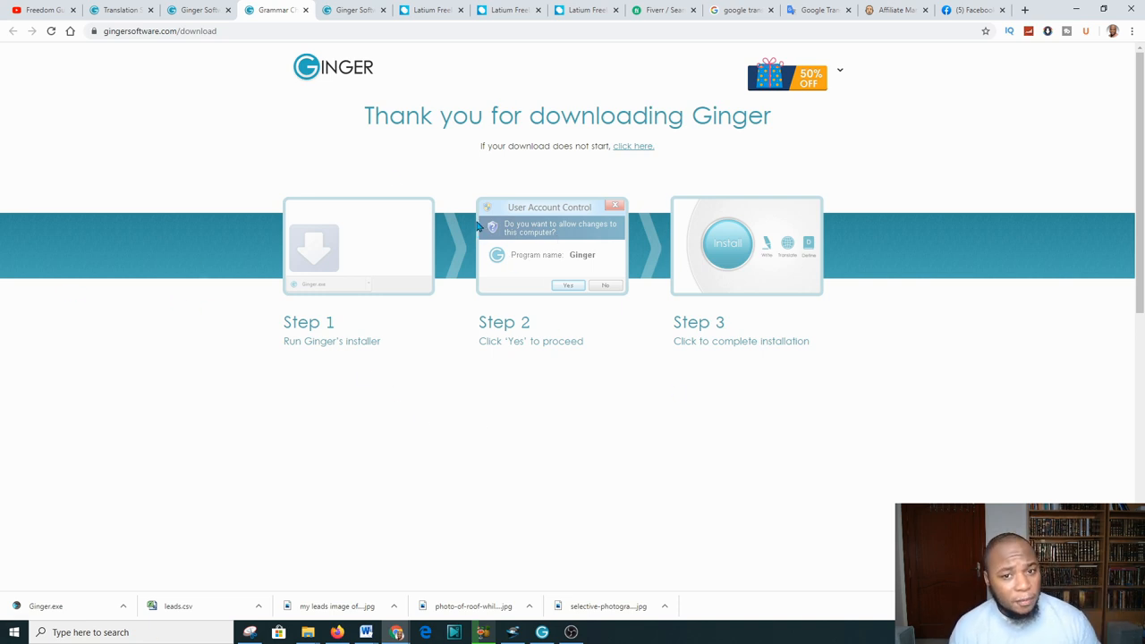
mouse_move(322, 315)
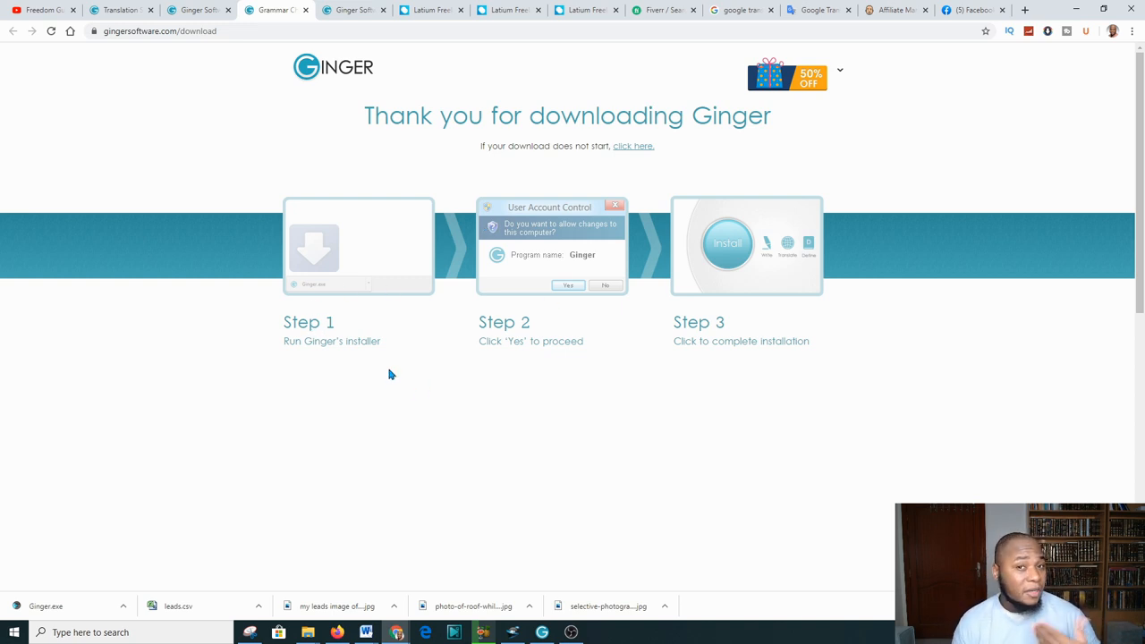
mouse_move(339, 326)
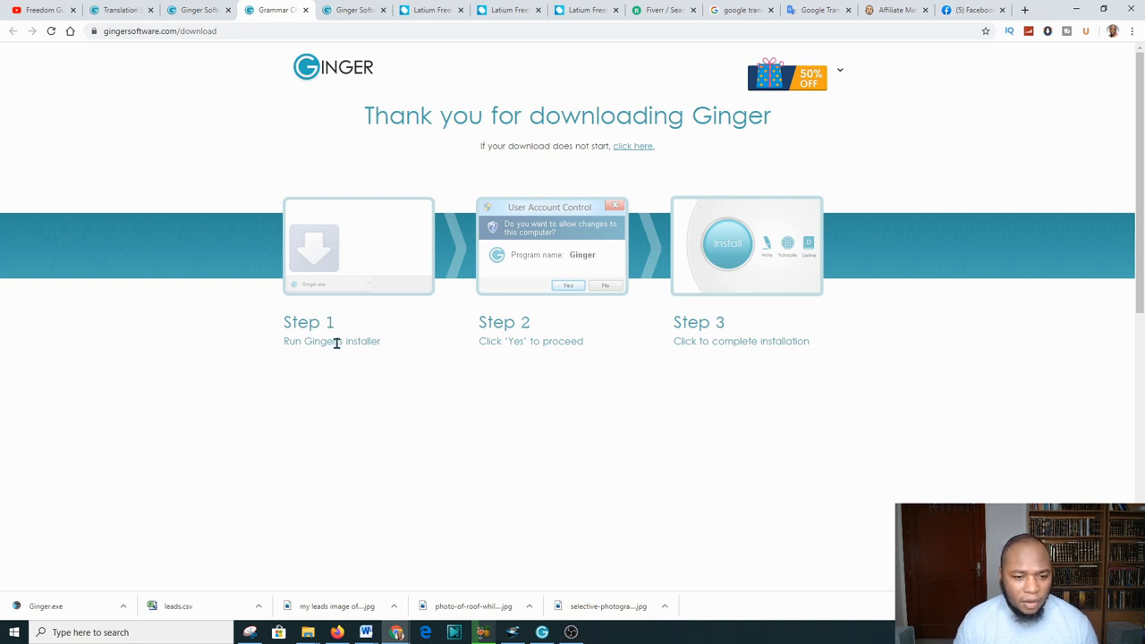
mouse_move(559, 405)
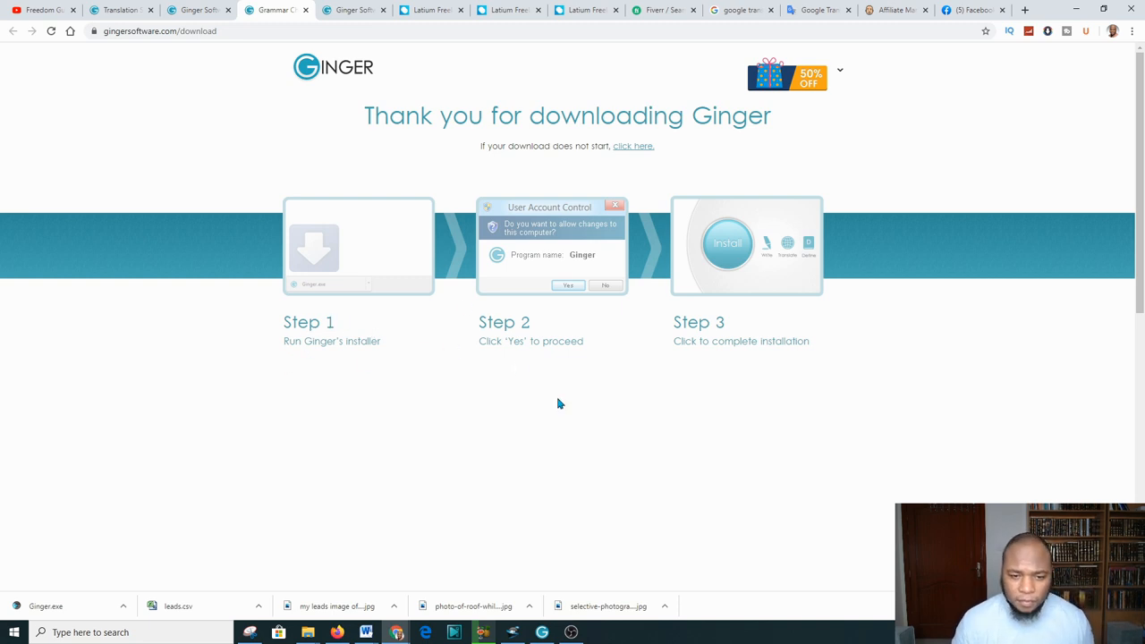
mouse_move(803, 354)
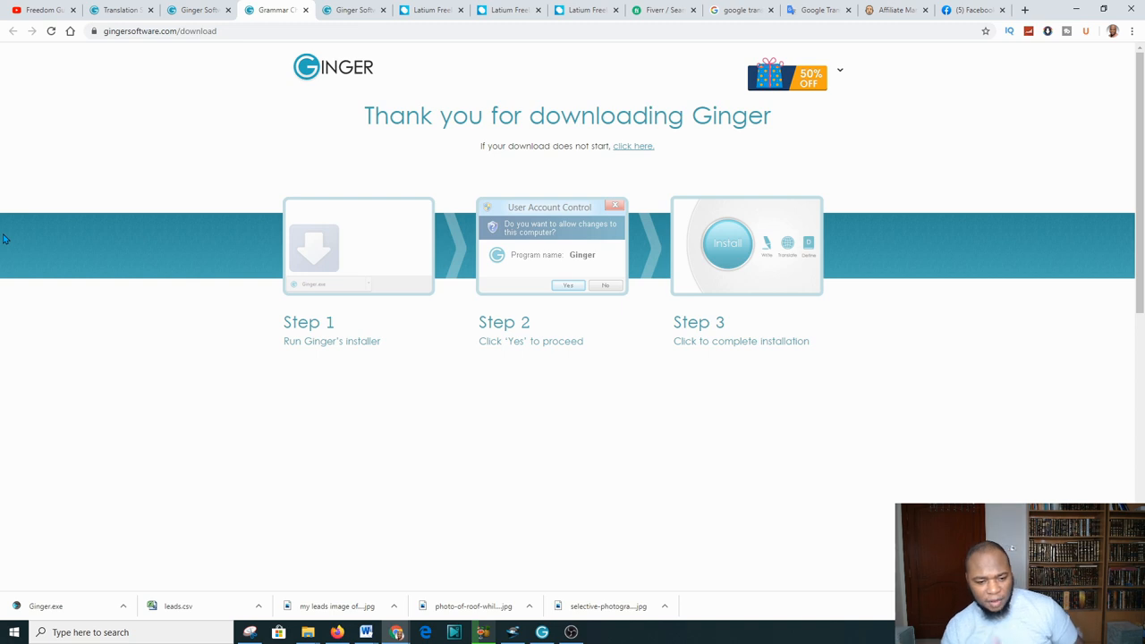
mouse_move(361, 355)
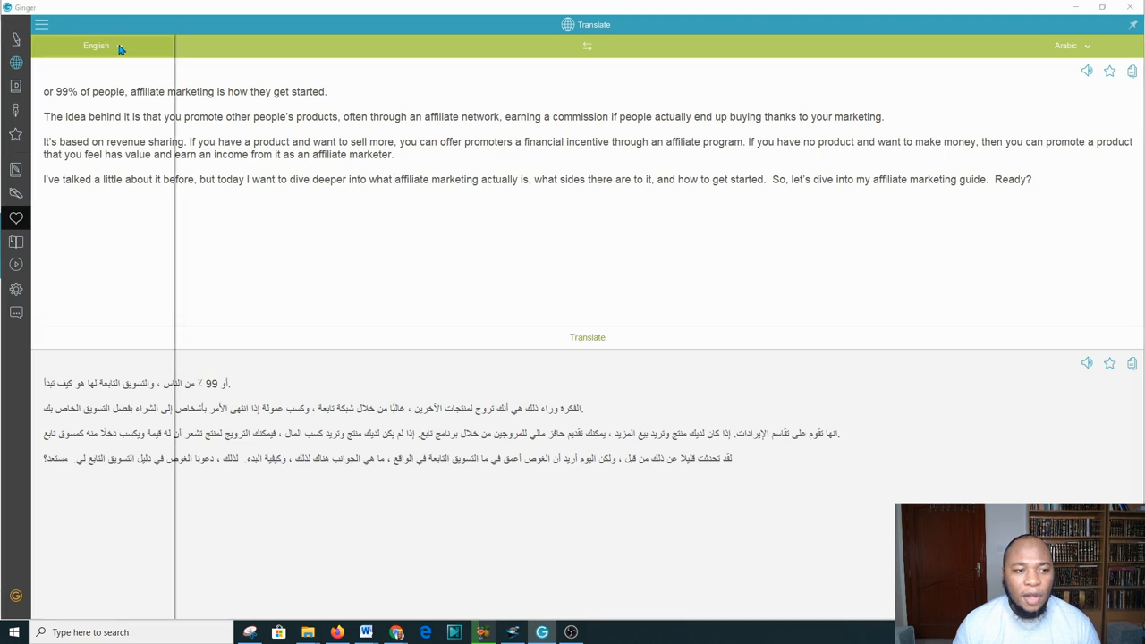
click(97, 46)
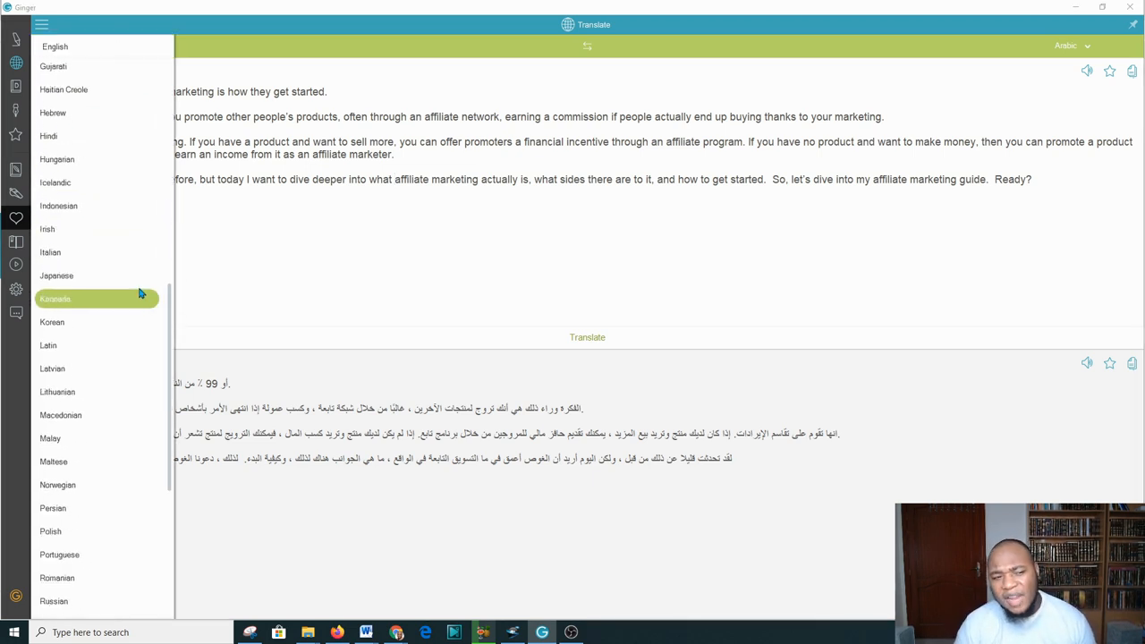
scroll(down, 3)
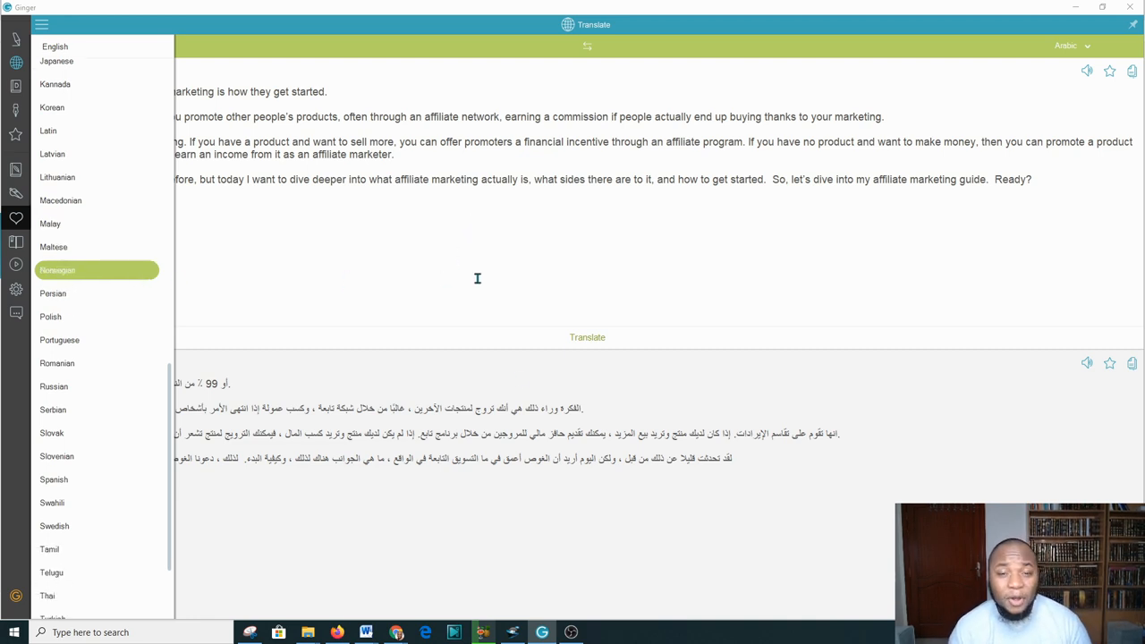
mouse_move(999, 195)
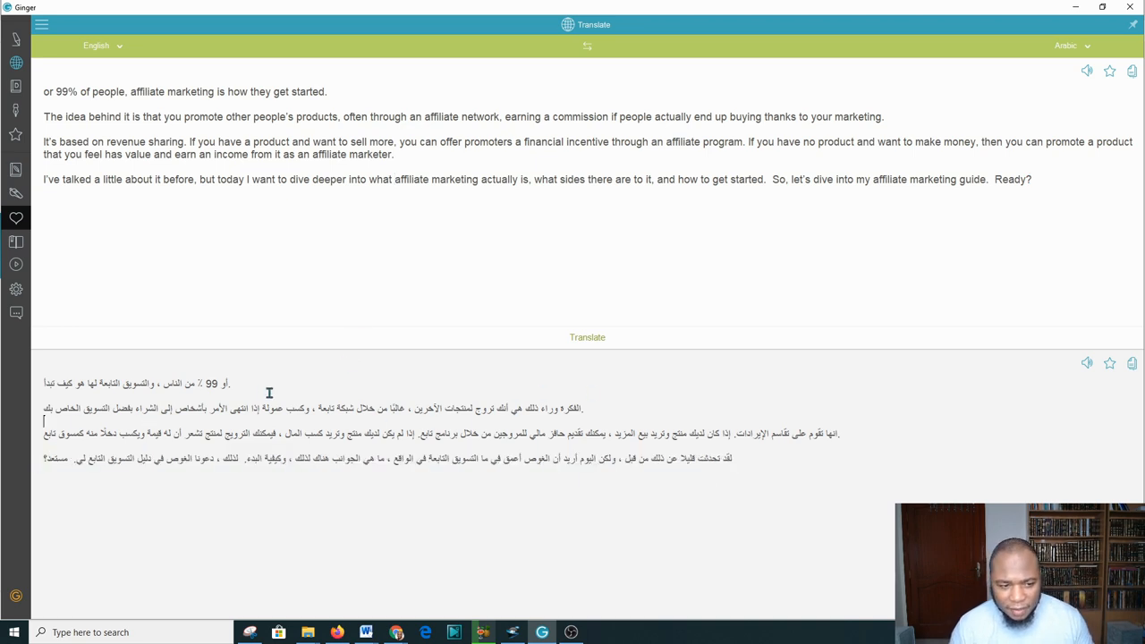
mouse_move(558, 476)
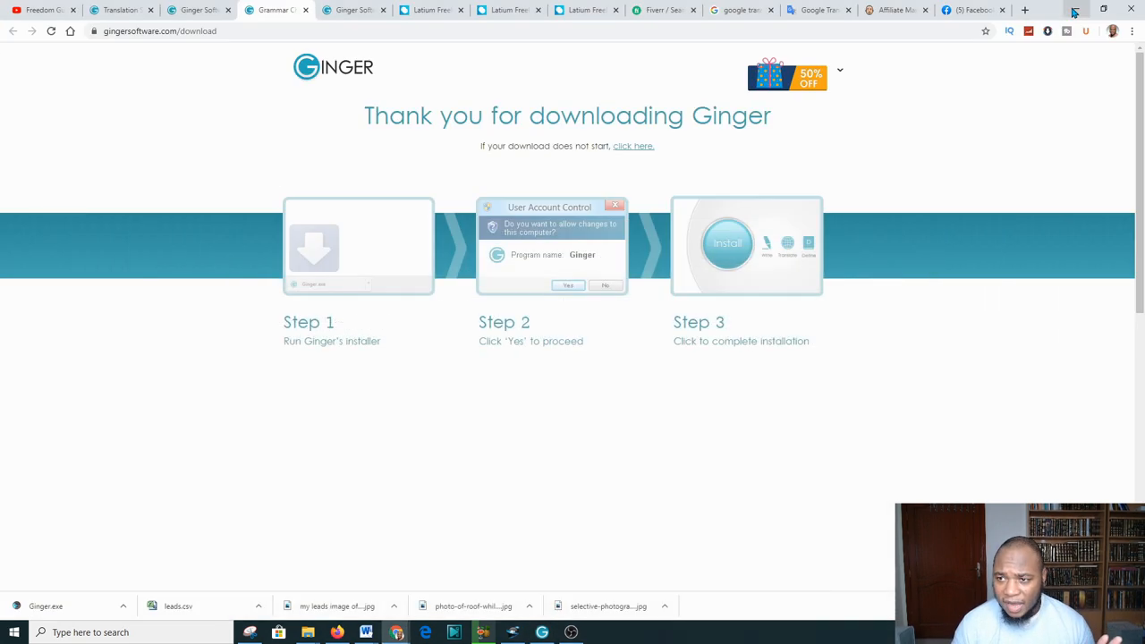
Step: Revisit the blank Google Translate page, then return to Latium's translation project listings
click(816, 11)
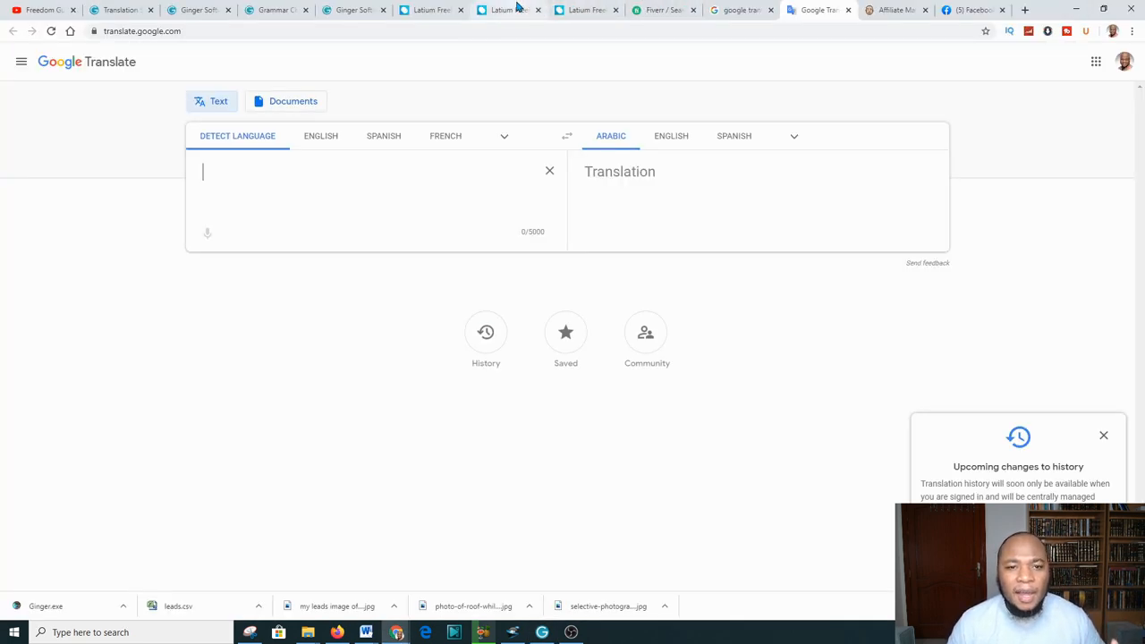
click(508, 11)
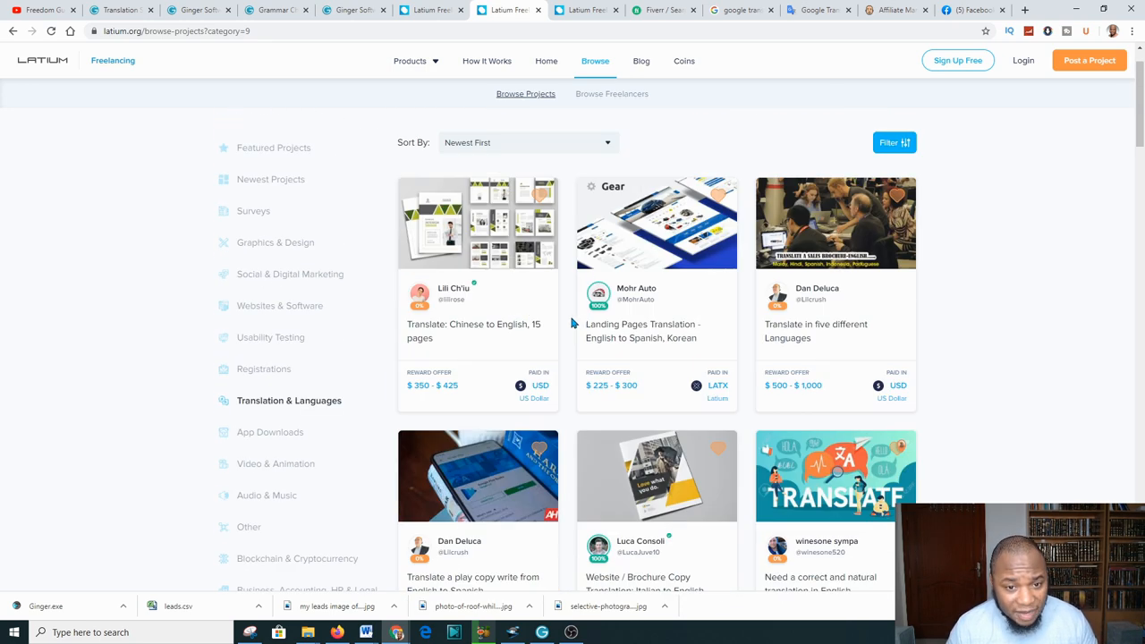
Step: Browse Latium's Translation & Languages projects, then return to Fiverr's translation search results
scroll(down, 3)
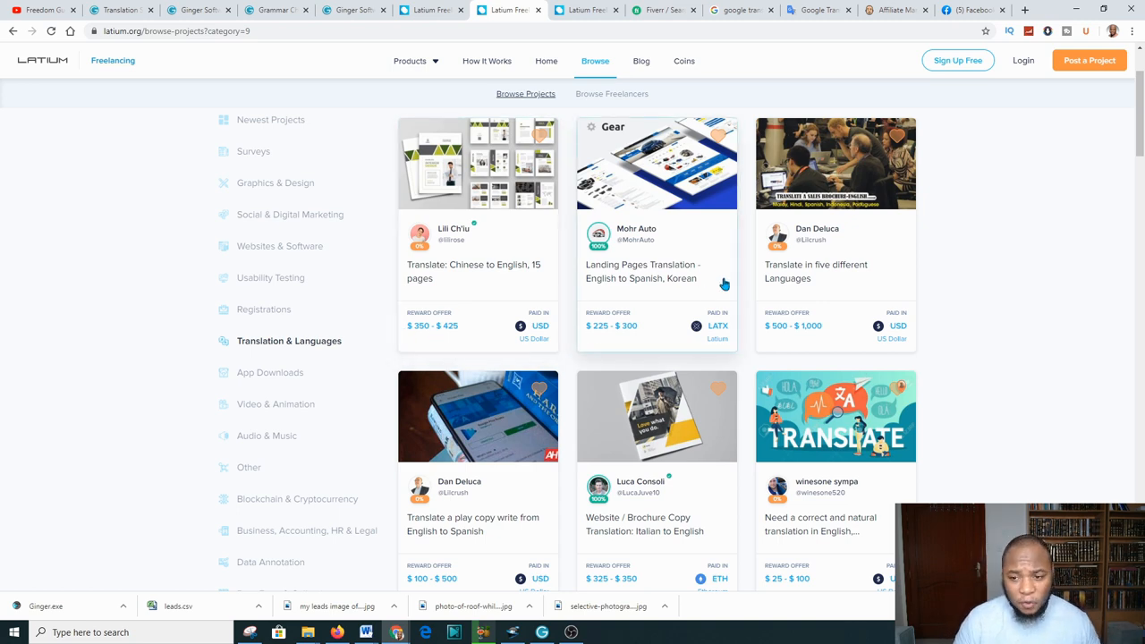
click(290, 340)
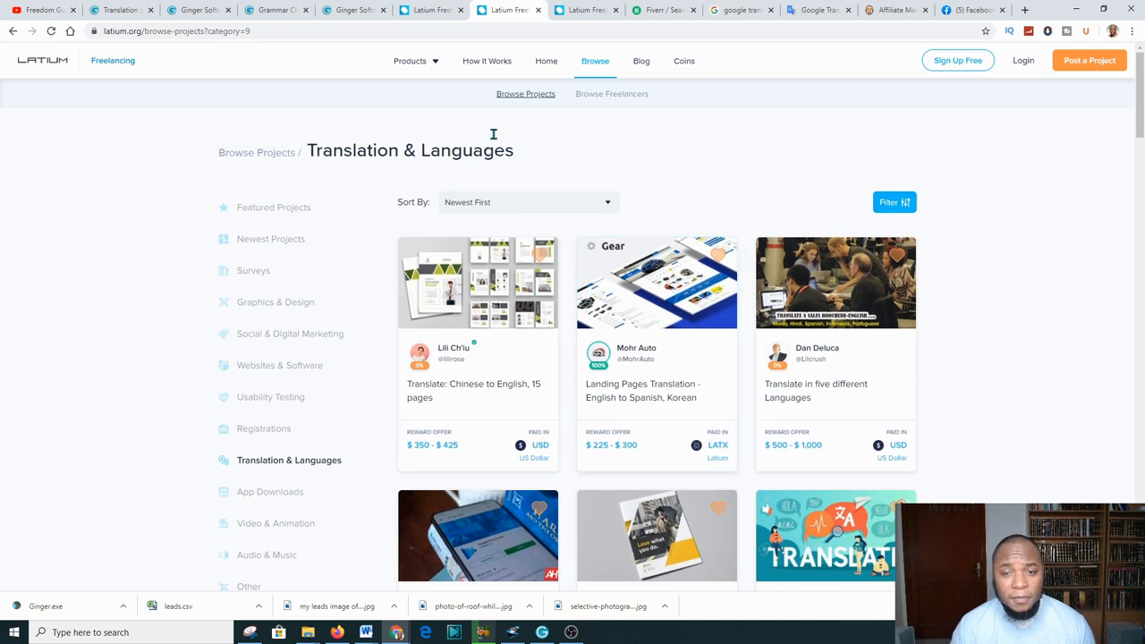
click(662, 10)
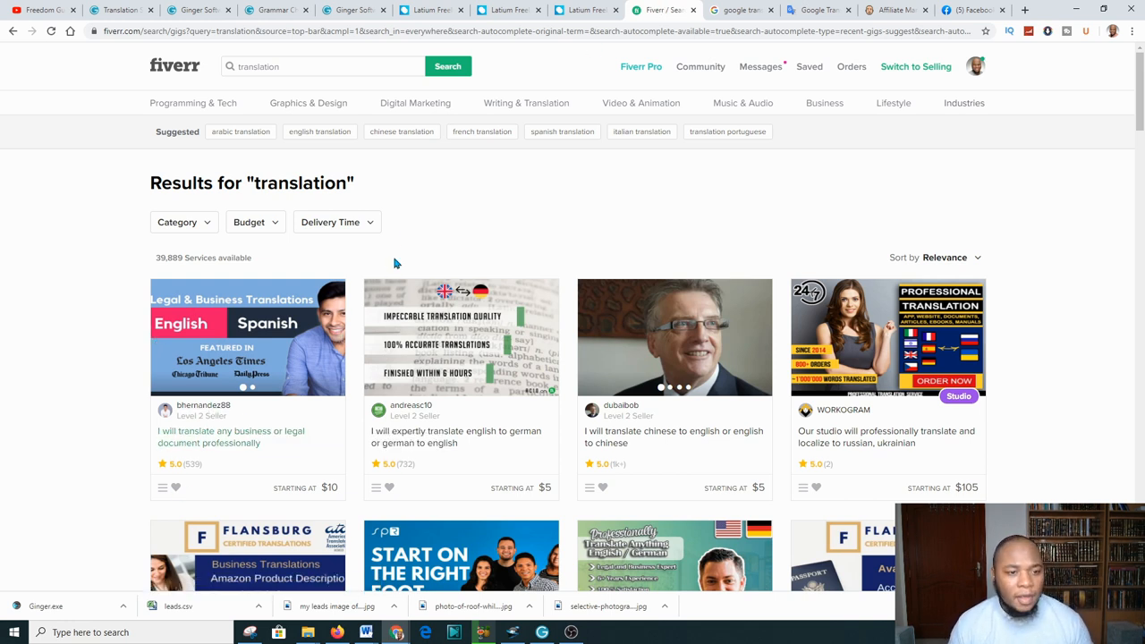
scroll(down, 3)
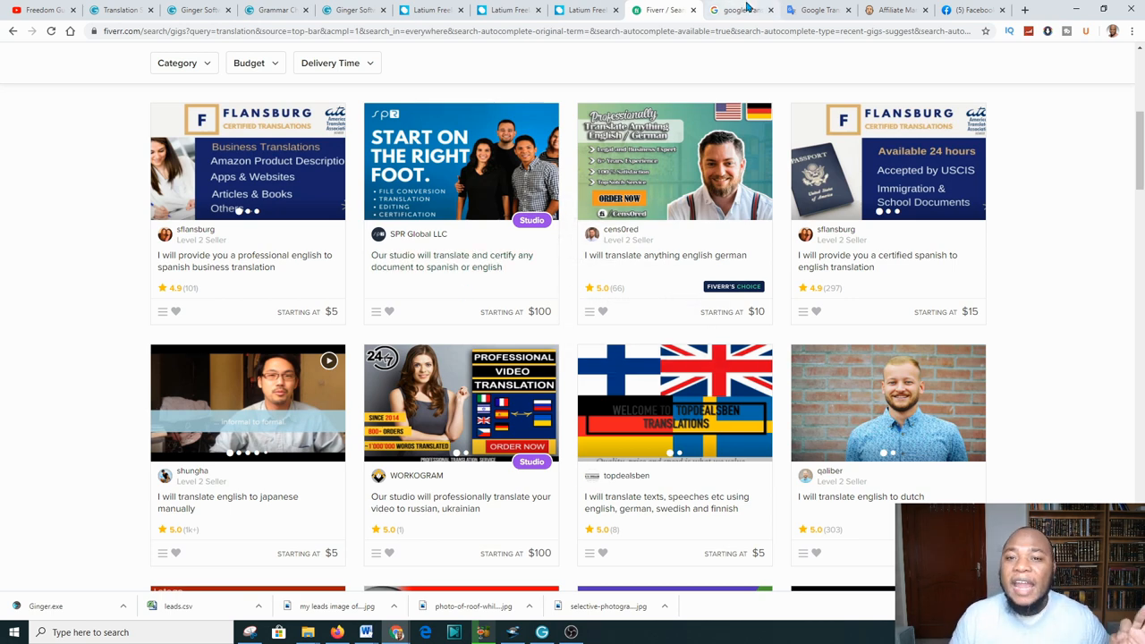
mouse_move(586, 11)
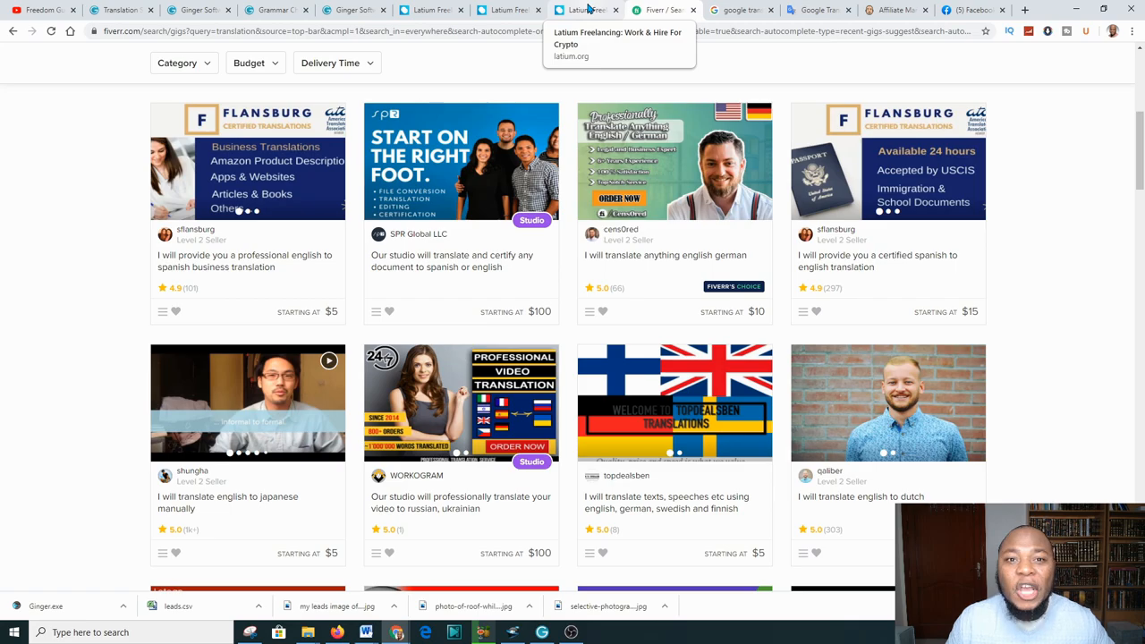